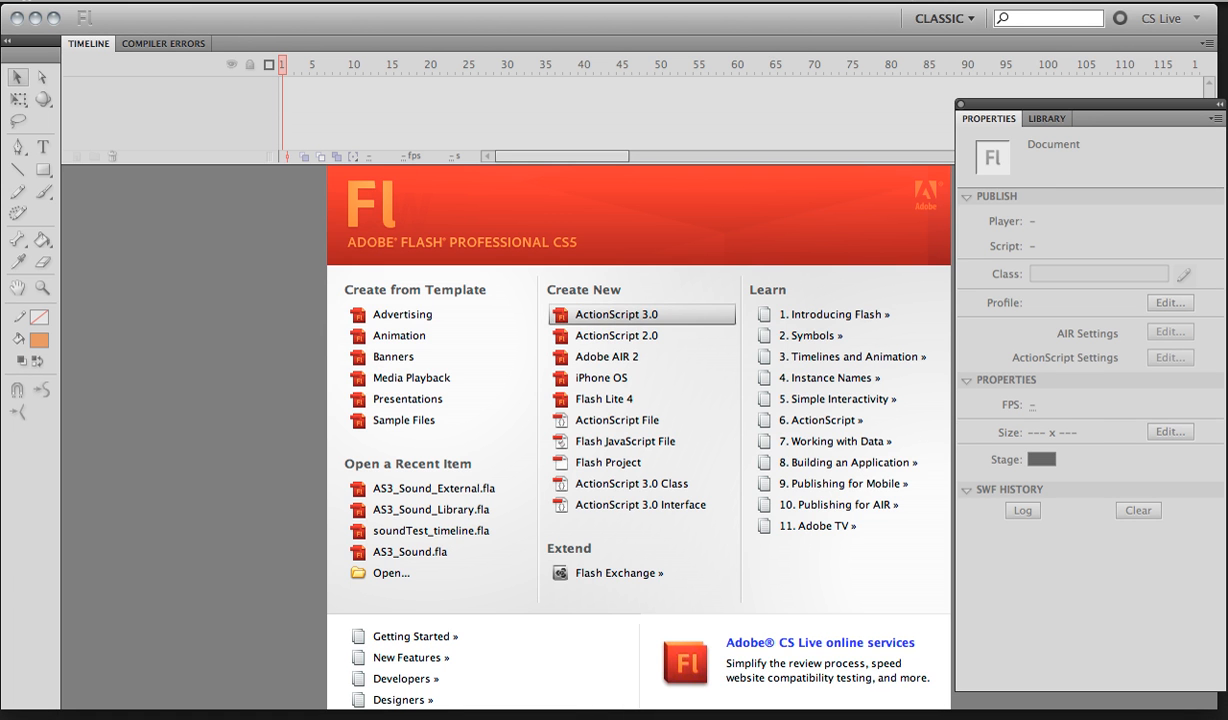
Step: Create a new ActionScript 3.0 document and draw an orange rectangle on the stage
left_click(616, 314)
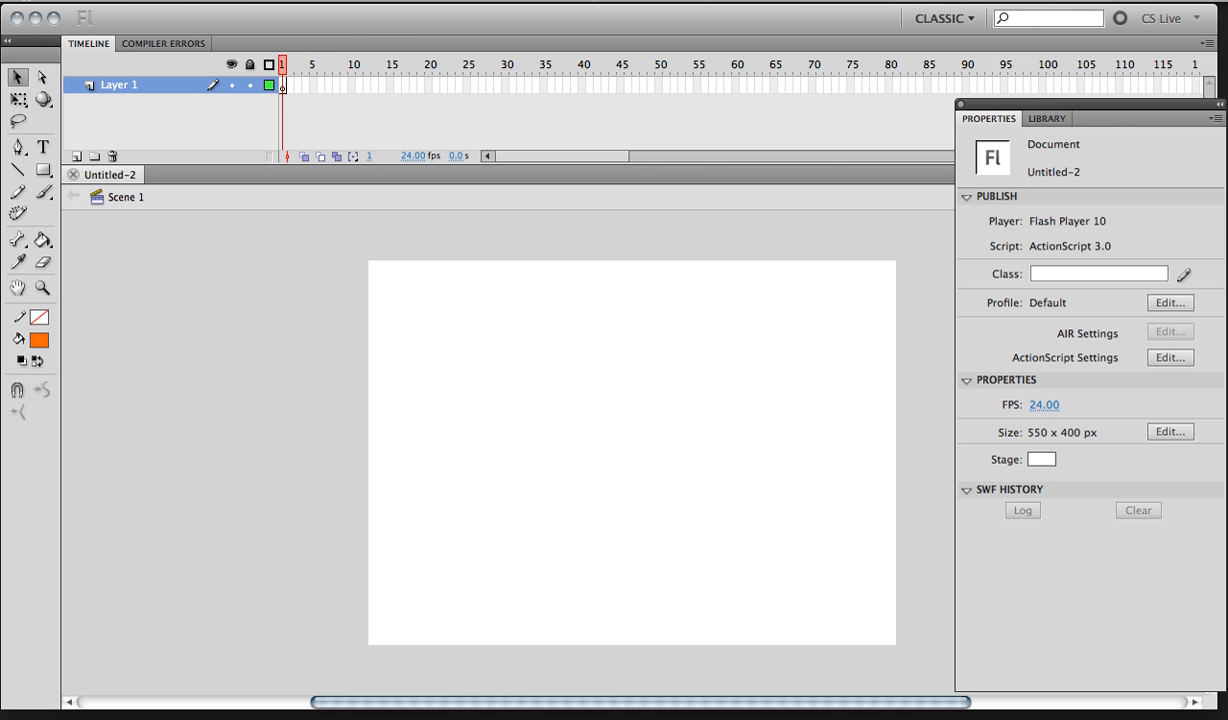
left_click(43, 192)
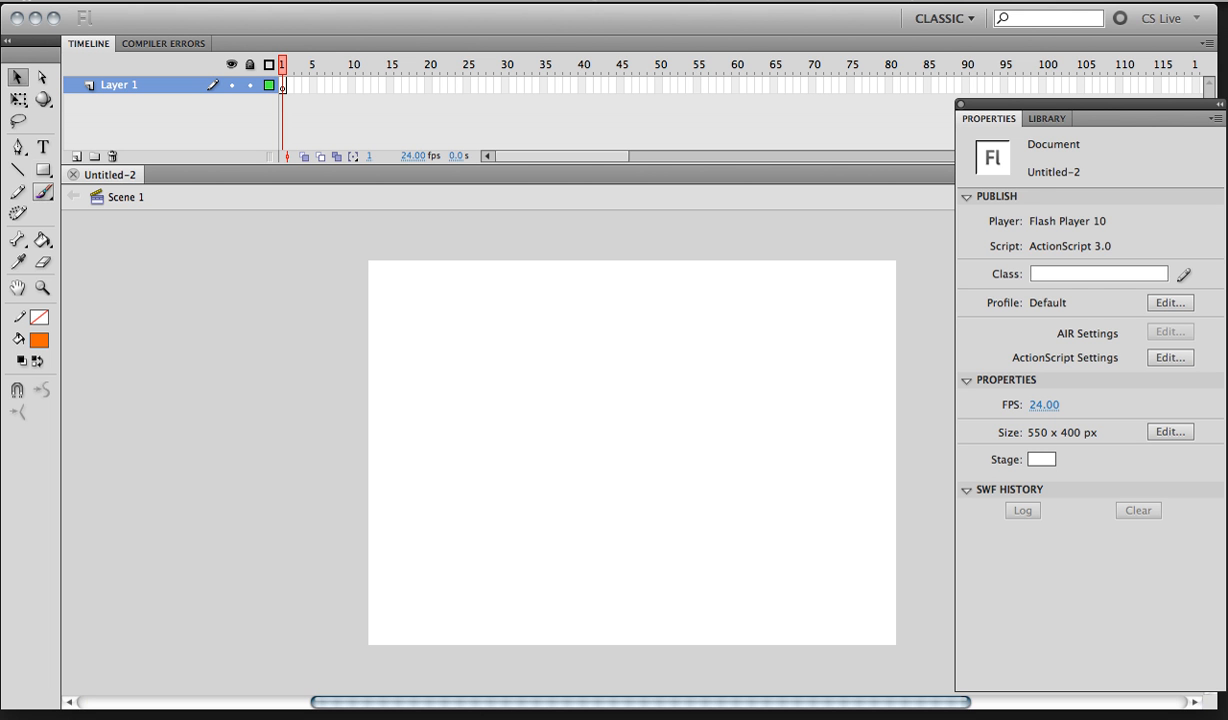
left_click(43, 170)
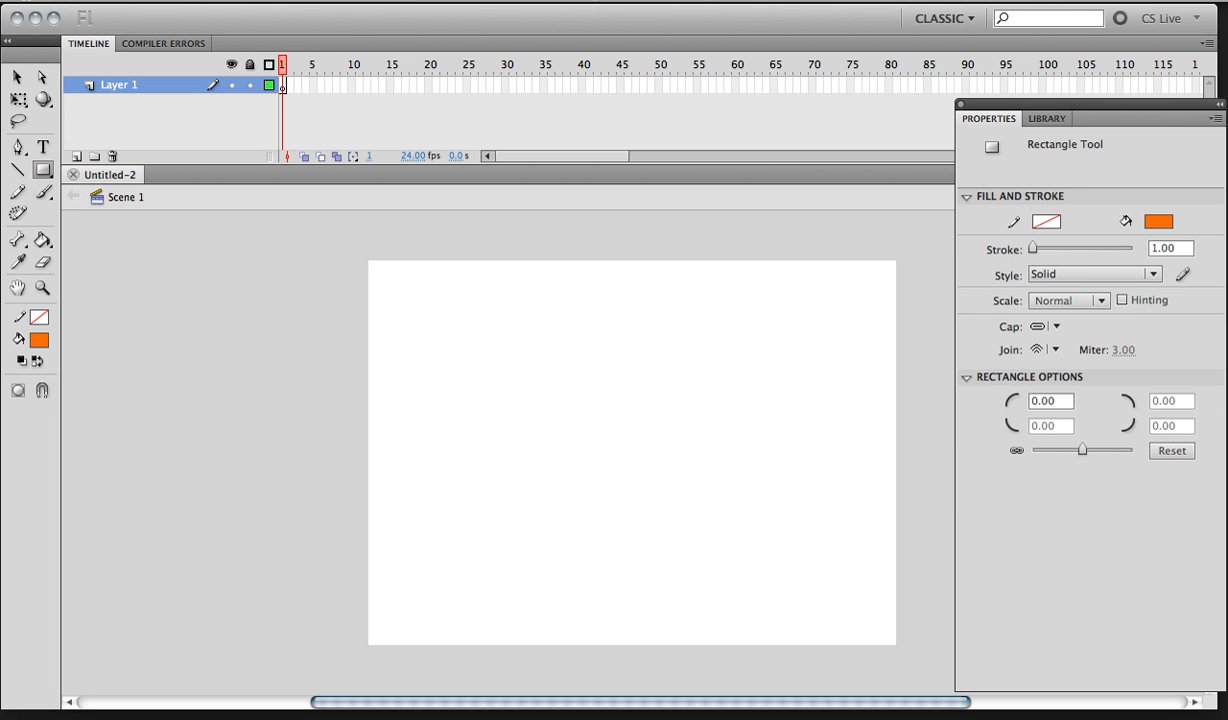
left_click_drag(435, 360, 576, 399)
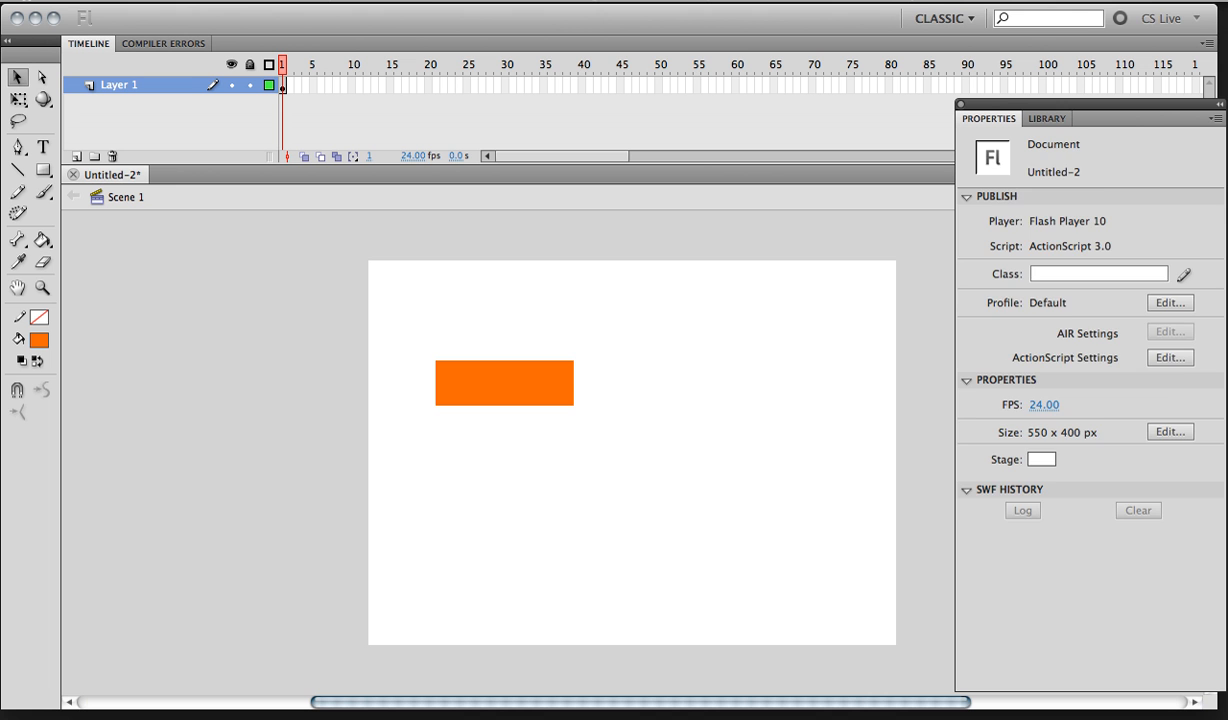
Step: Convert the selected rectangle into a Movie Clip symbol named orangeBtn
left_click(504, 383)
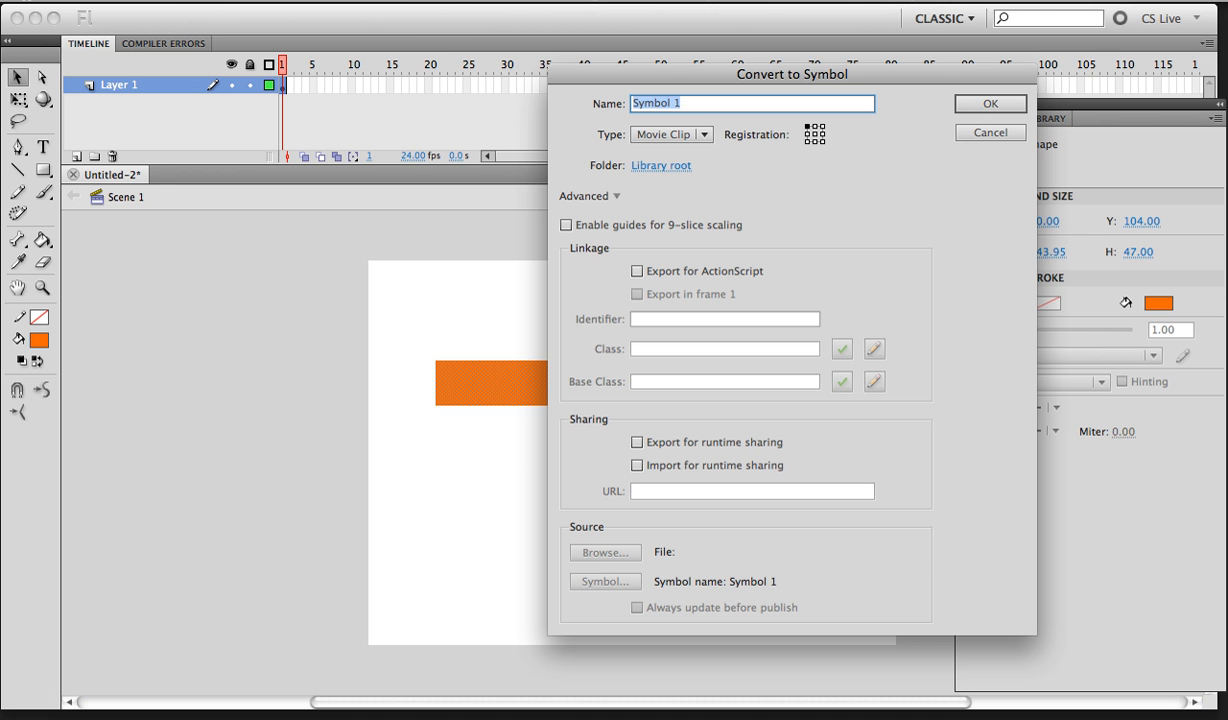
left_click(754, 103)
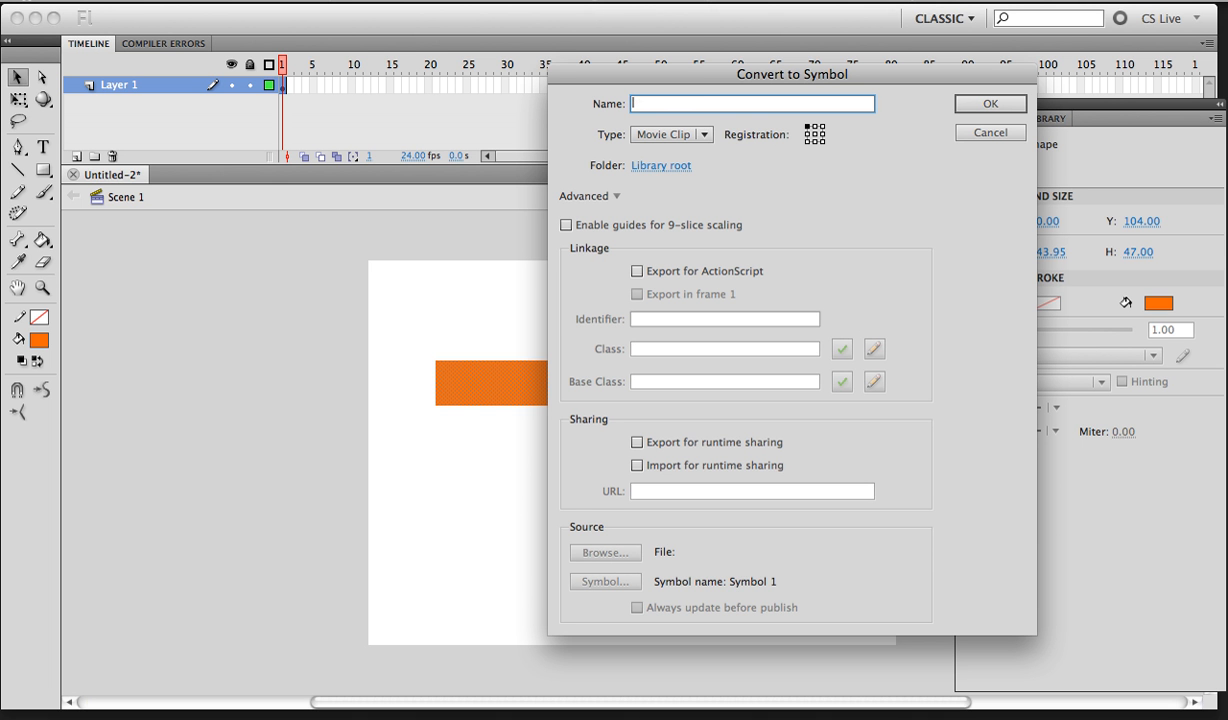
type("orangeBtn")
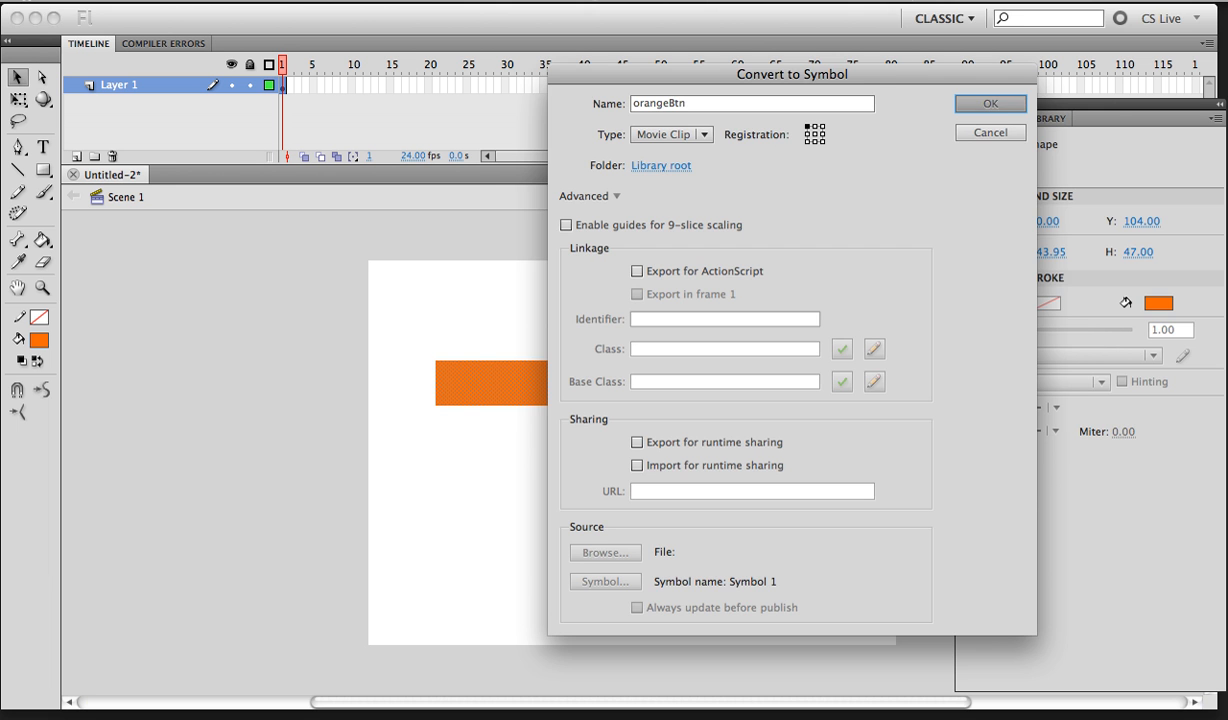
left_click(989, 103)
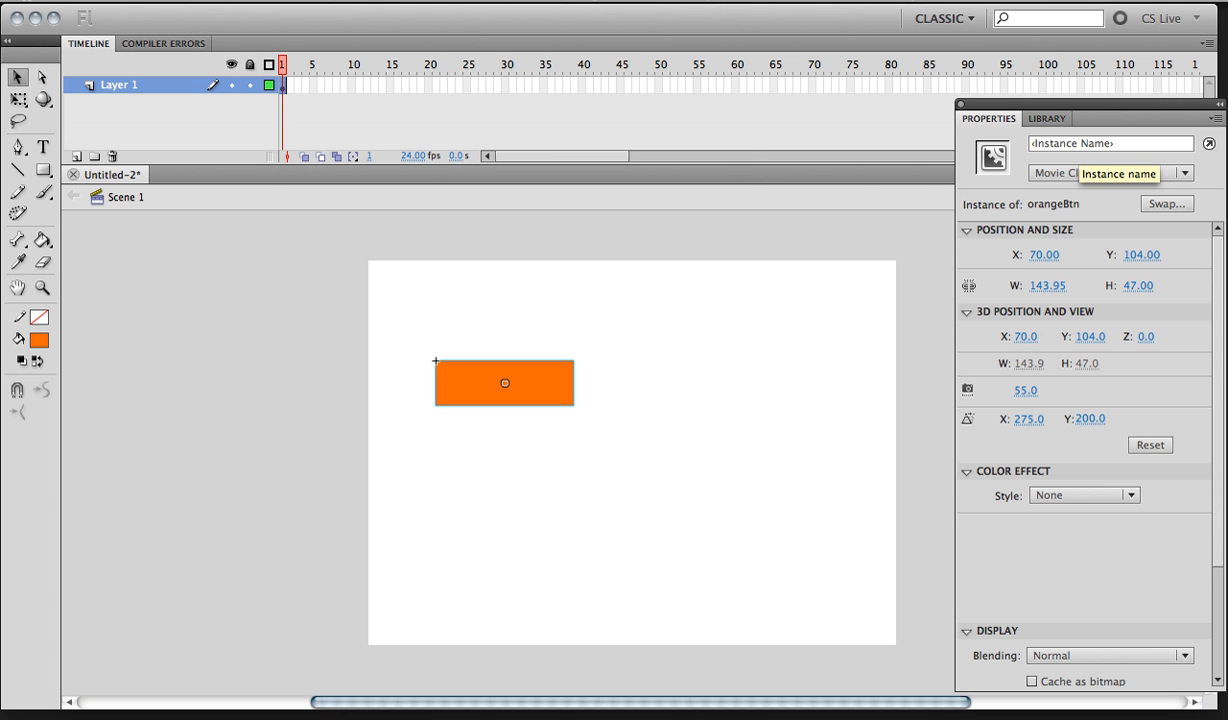
Step: Enter orangeBtn as the instance name of the button on the stage
left_click(1110, 143)
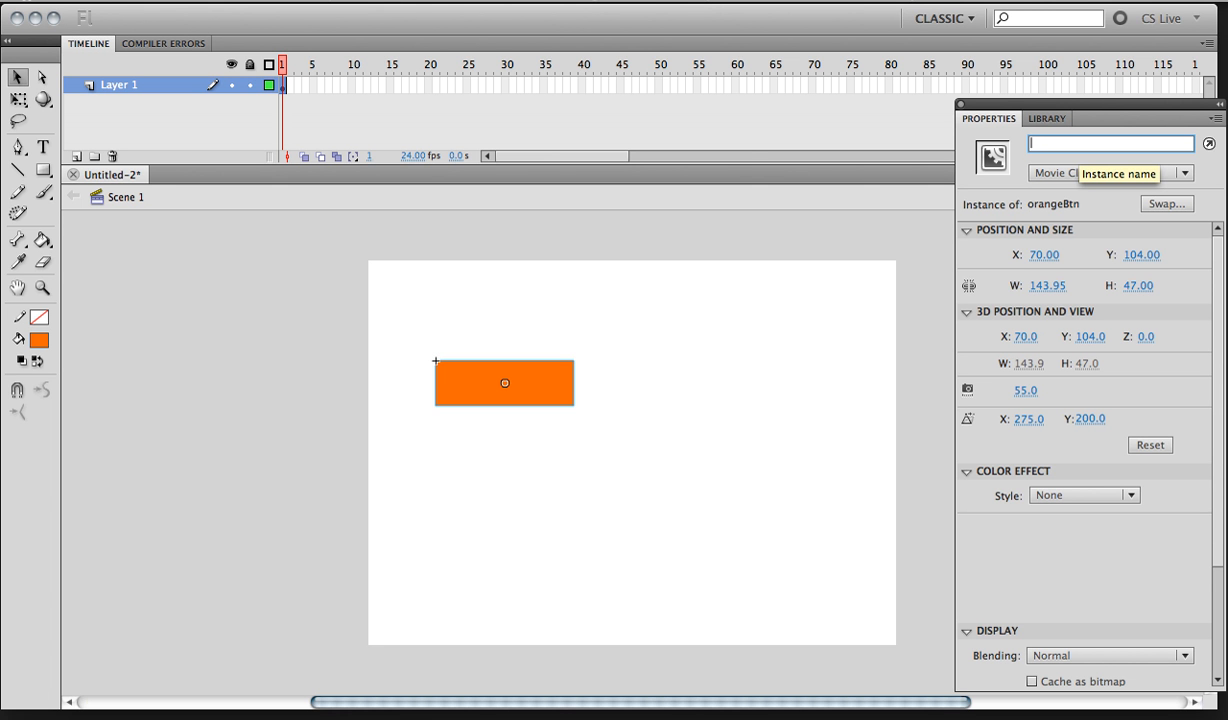
type("orangeBtn")
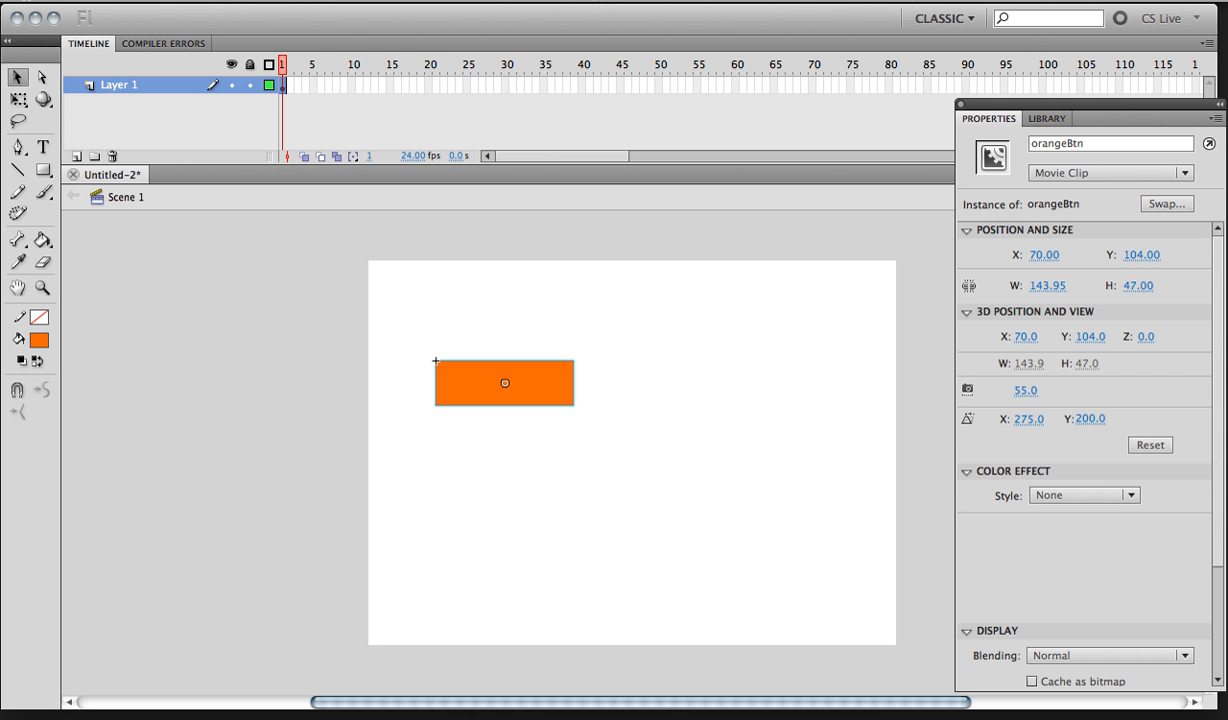
Step: Rename the first timeline layer to button
double_click(120, 84)
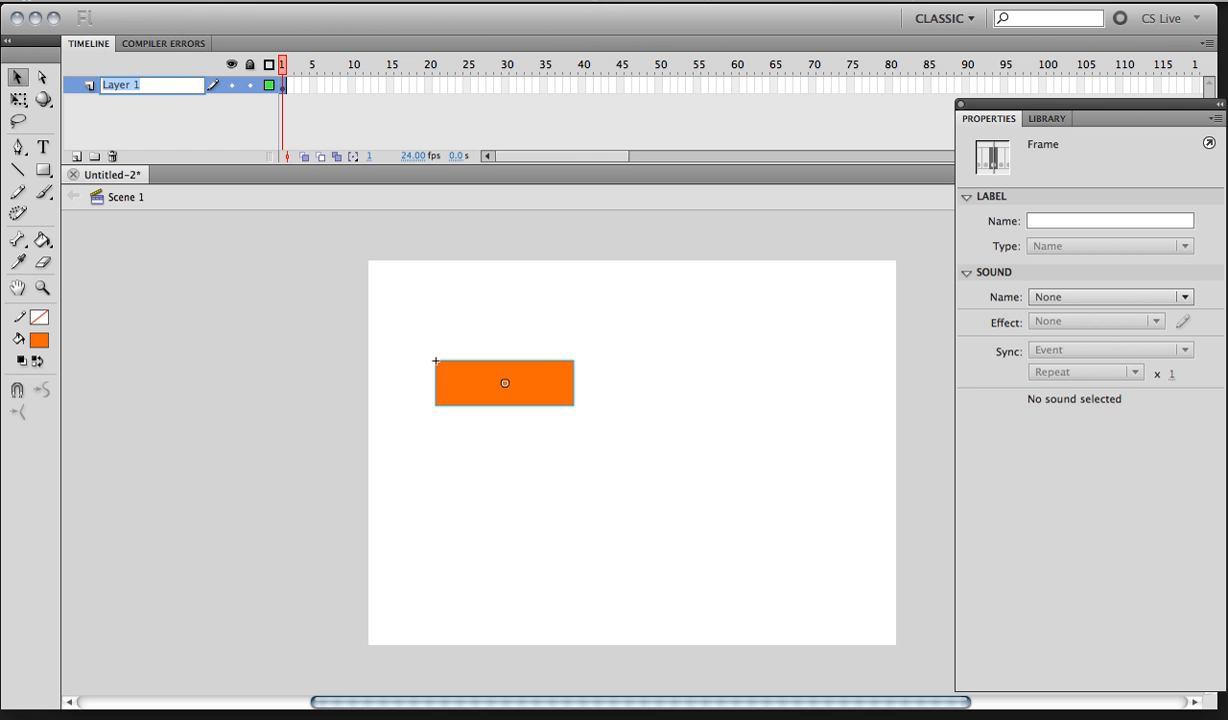
type("buto")
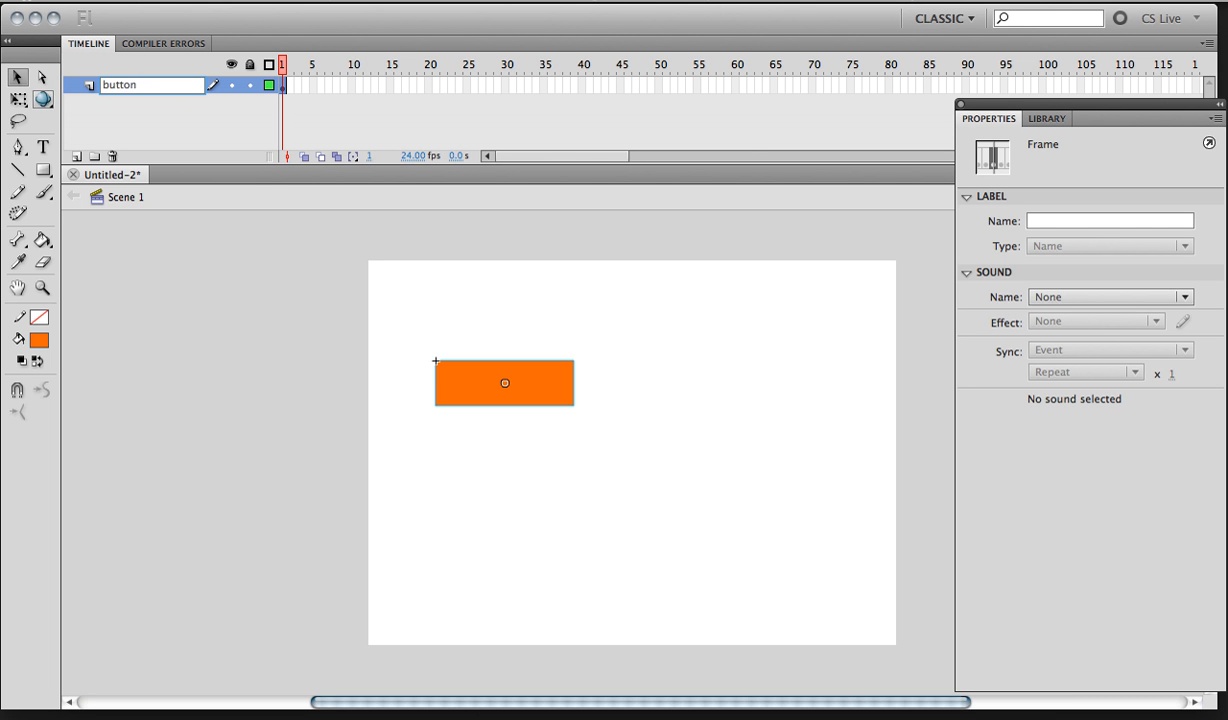
double_click(119, 84)
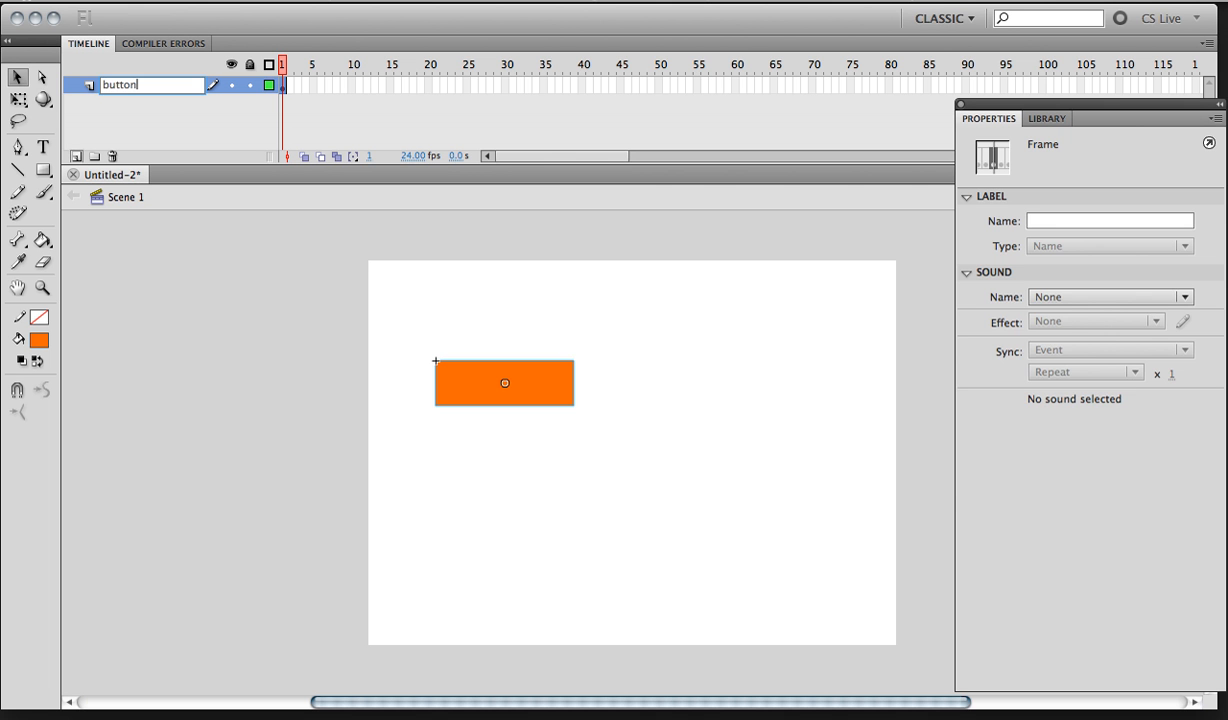
Step: Add a second layer above it named as3
left_click(76, 156)
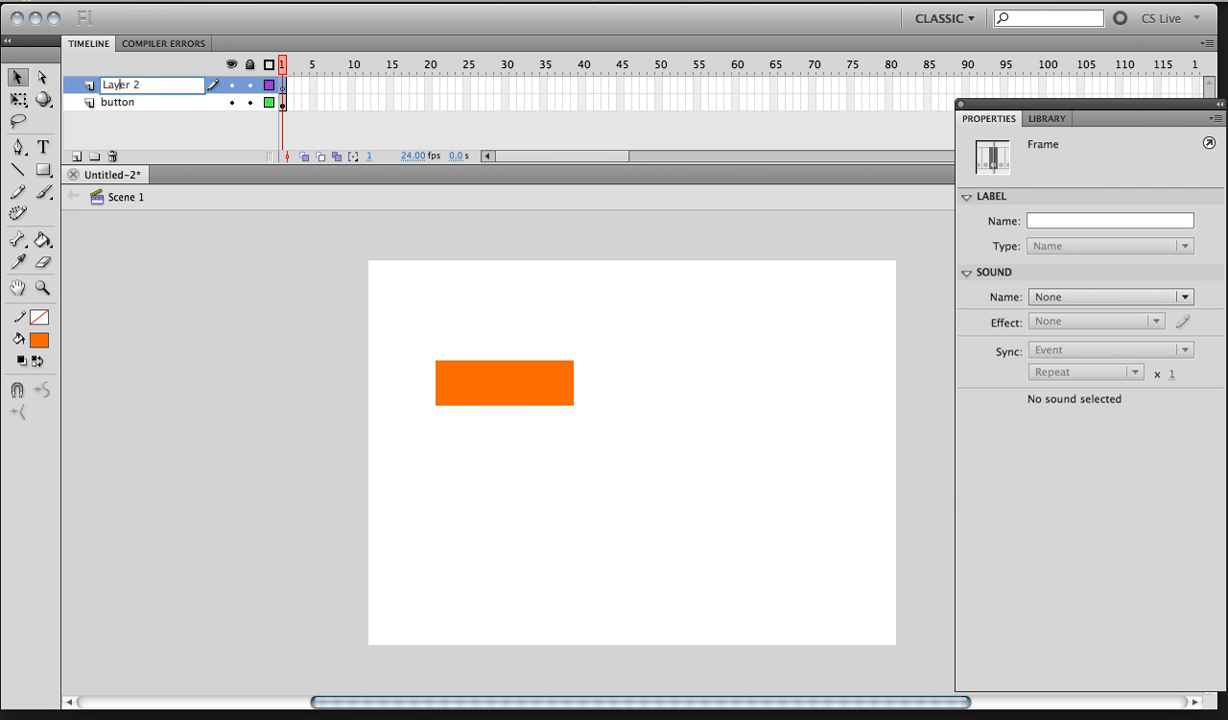
type("a")
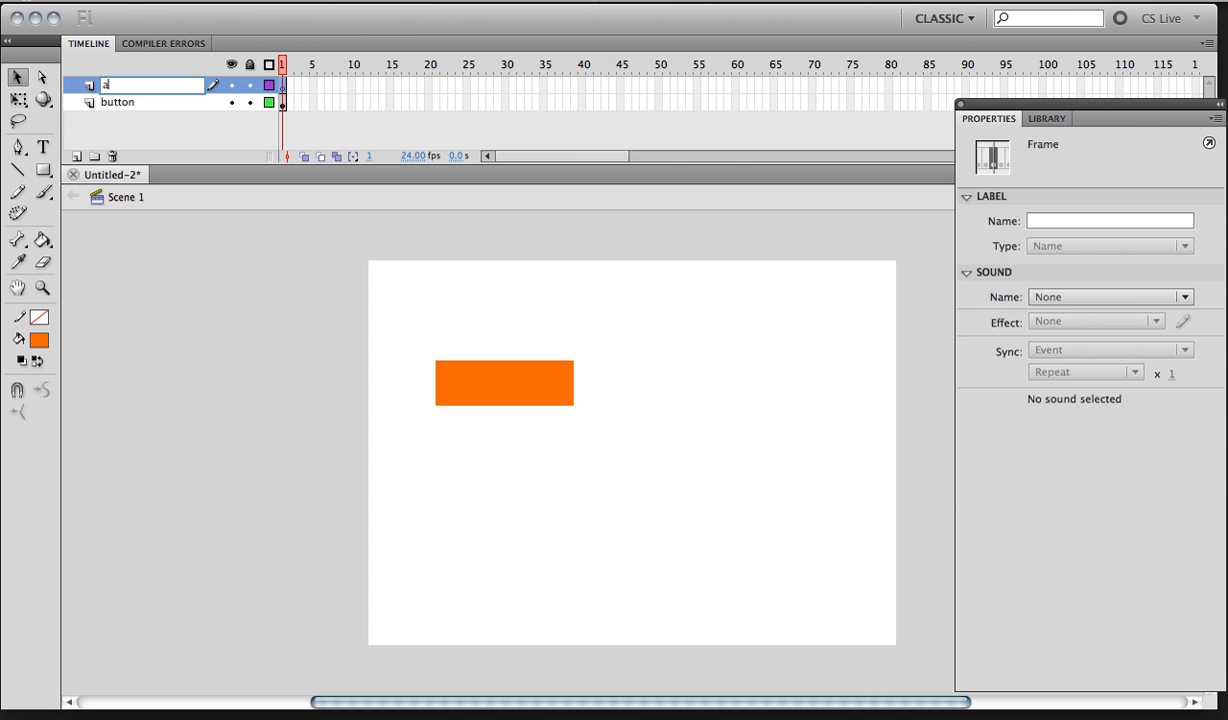
type("s3")
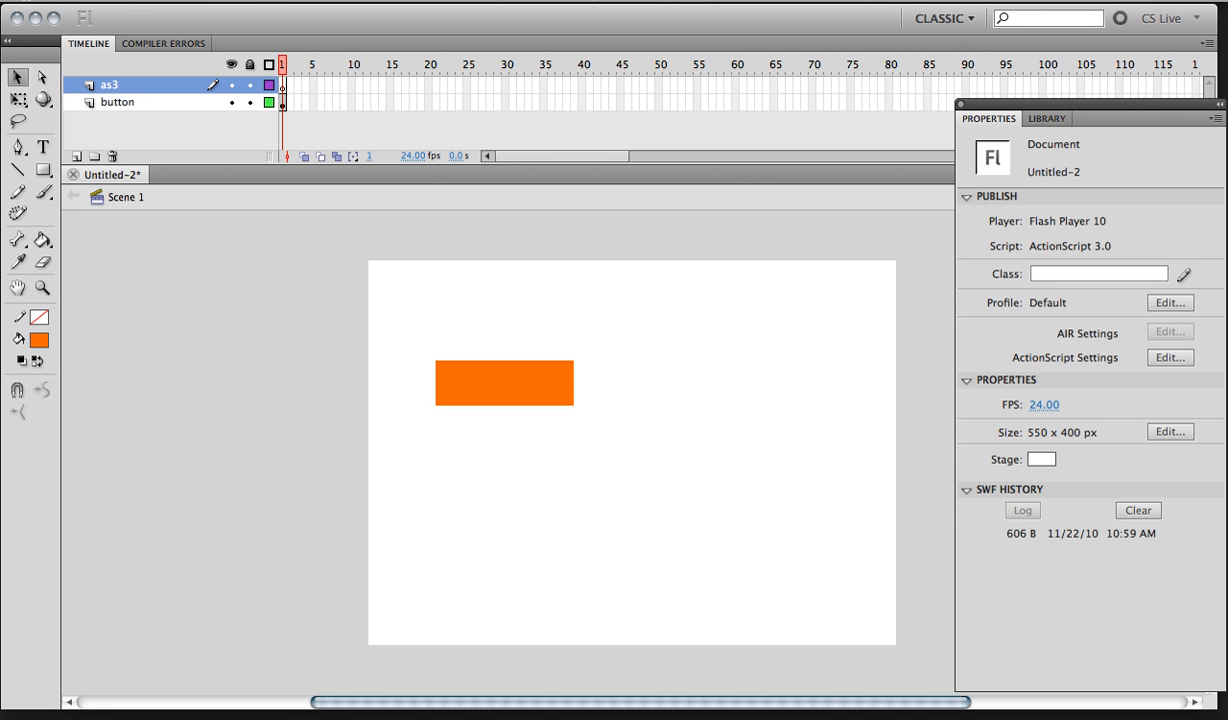
Step: Script frame 1 of the as3 layer with orangeBtn.buttonMode = true;
left_click(282, 84)
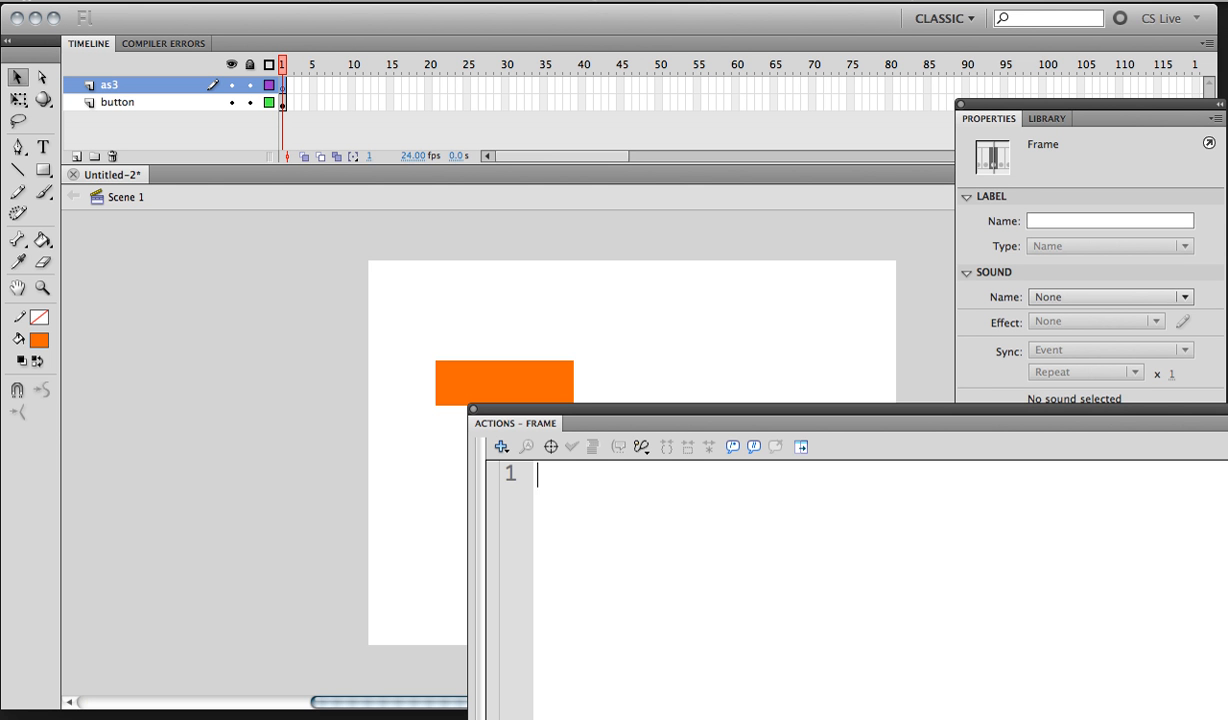
type("orangeB")
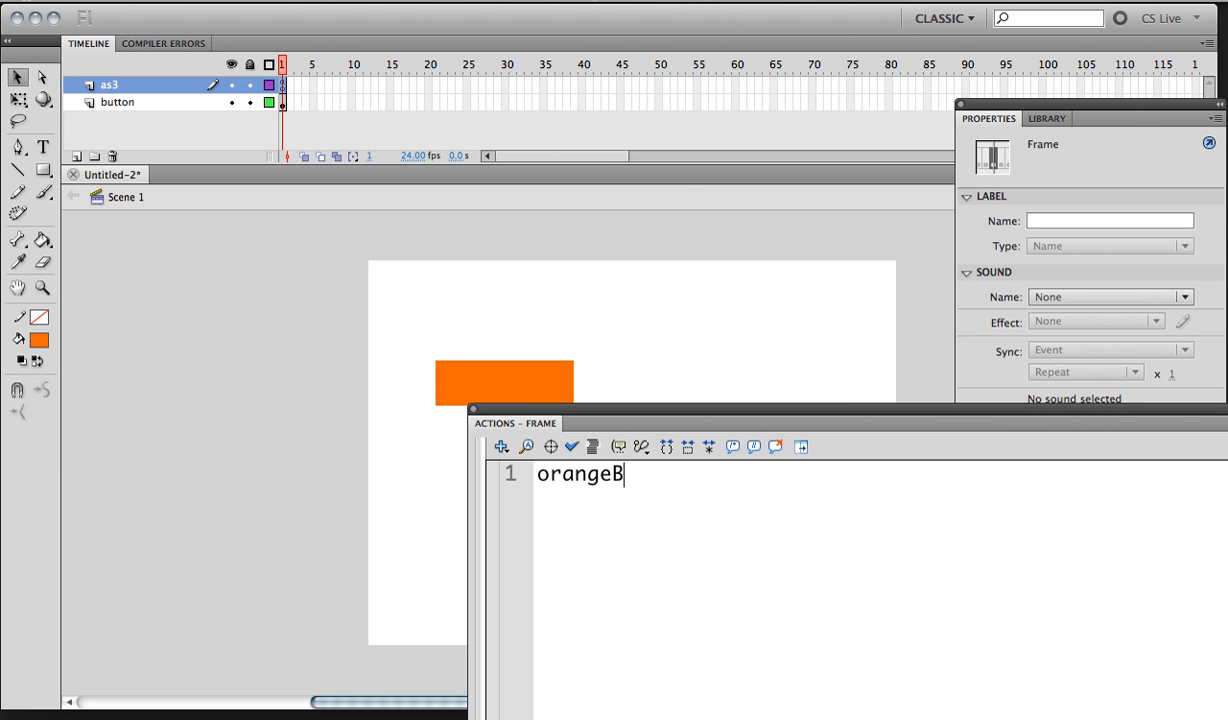
type("tn.")
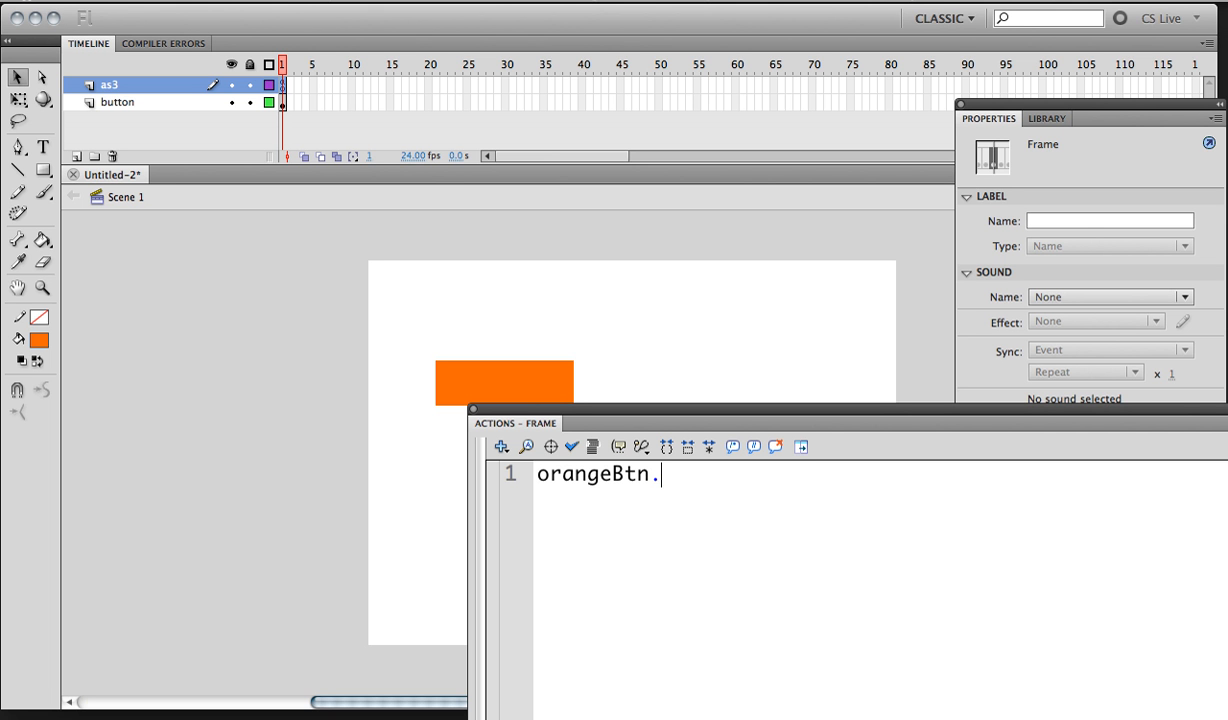
type("b")
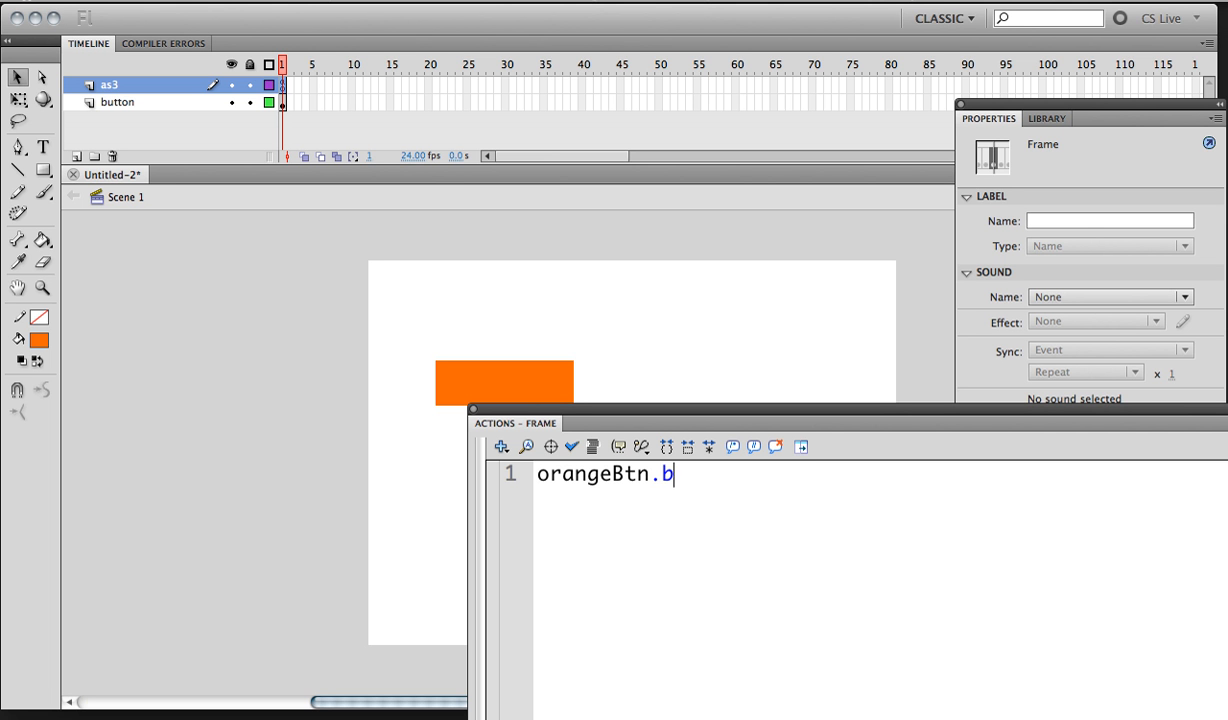
type("uttonMode")
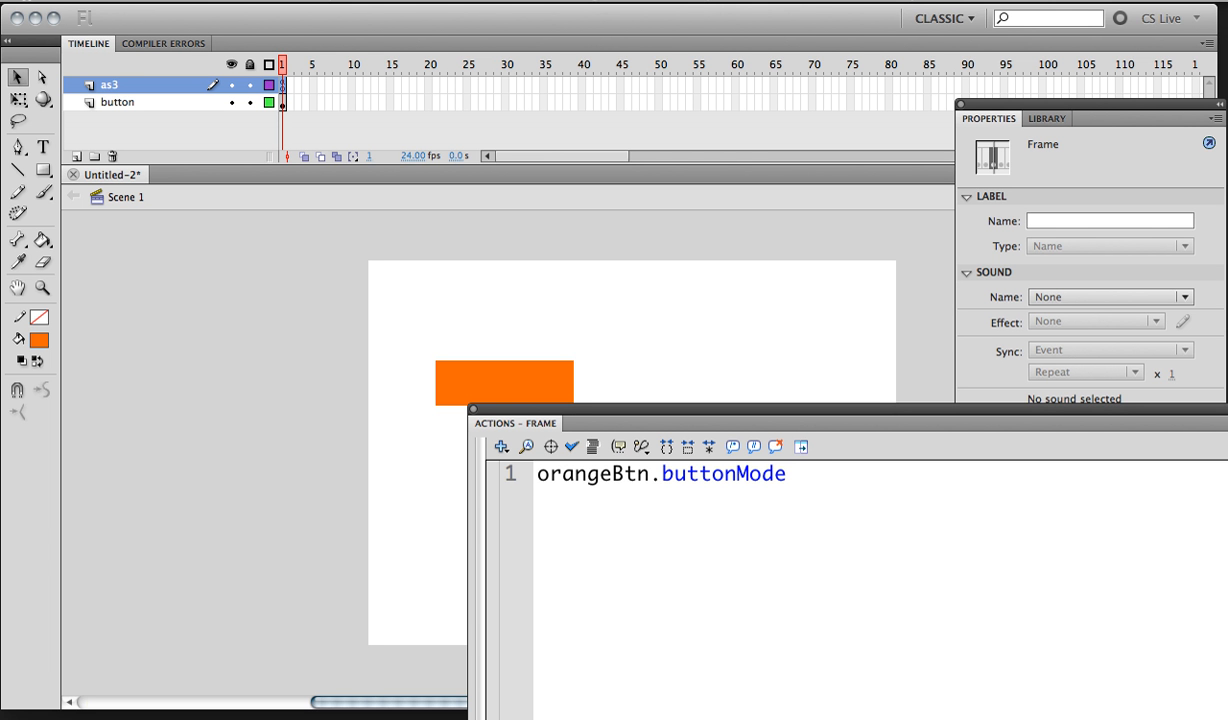
type("=")
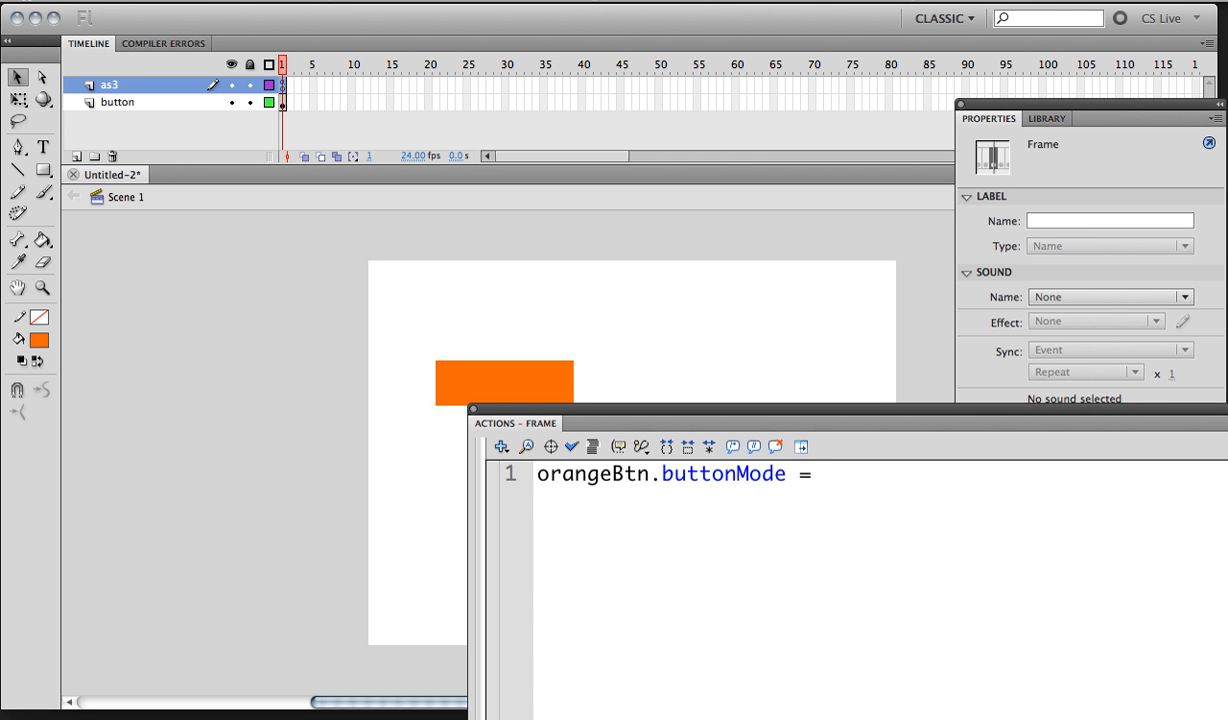
type("t")
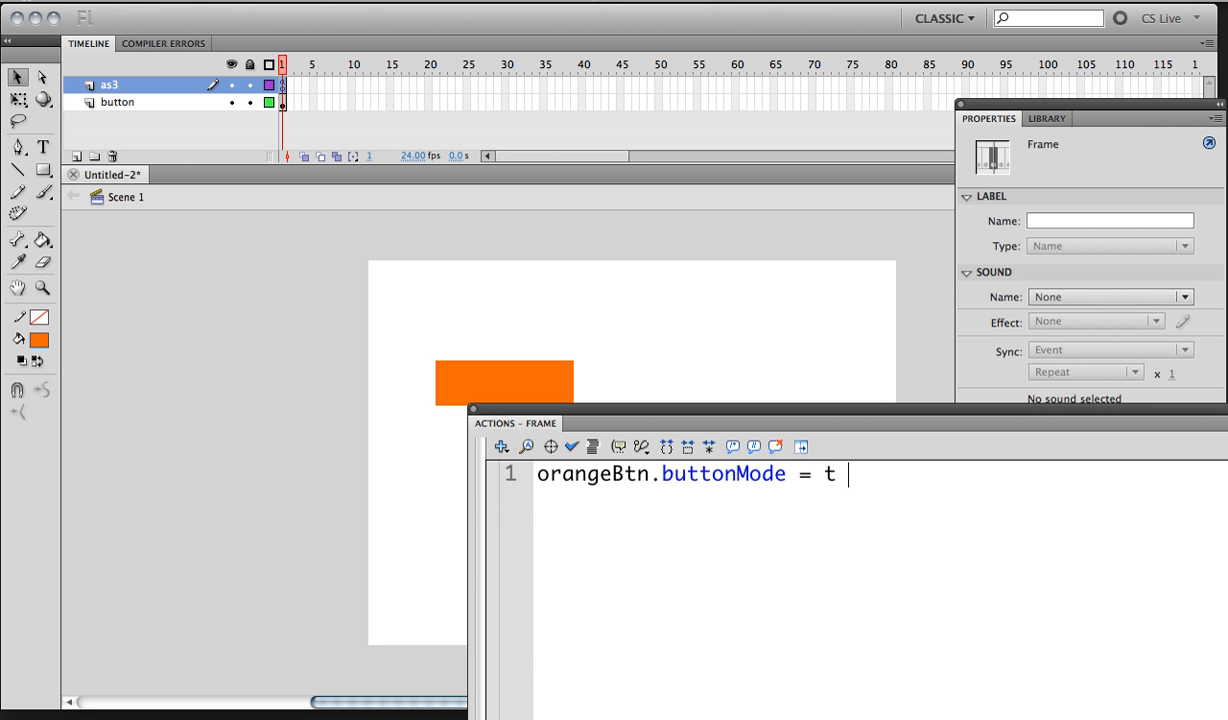
type("rue;")
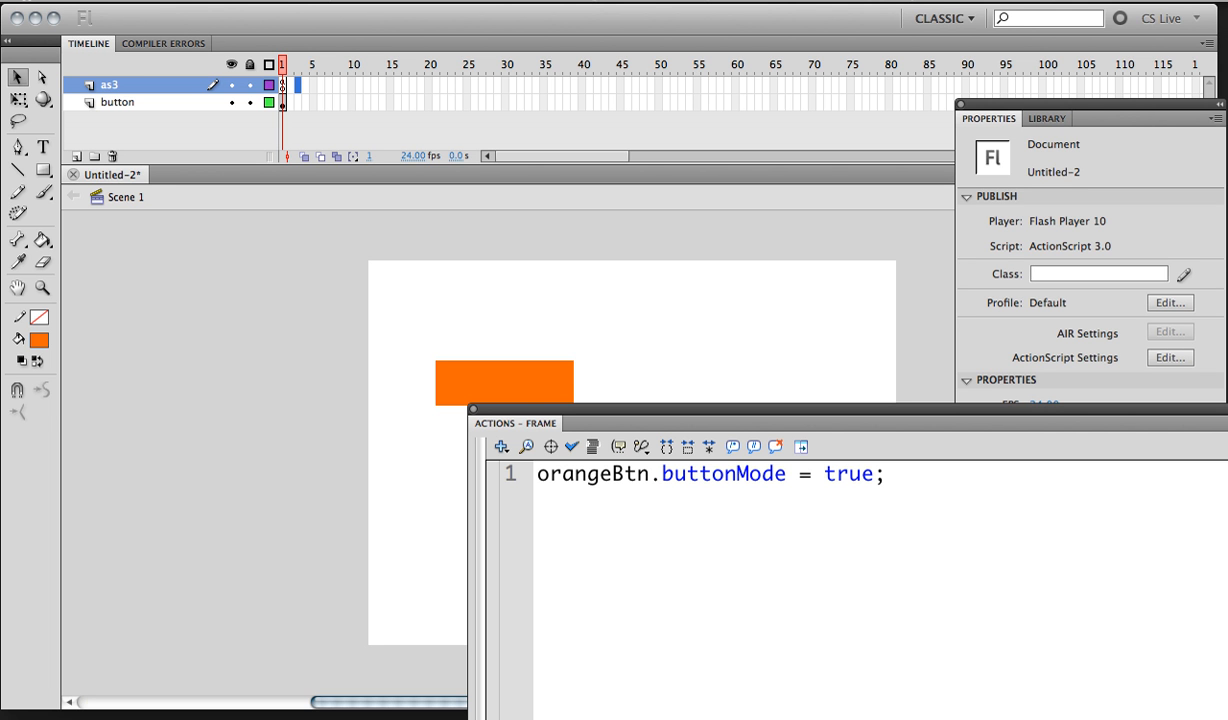
Step: Test the movie and return to the button layer with the Actions panel closed
left_click(290, 85)
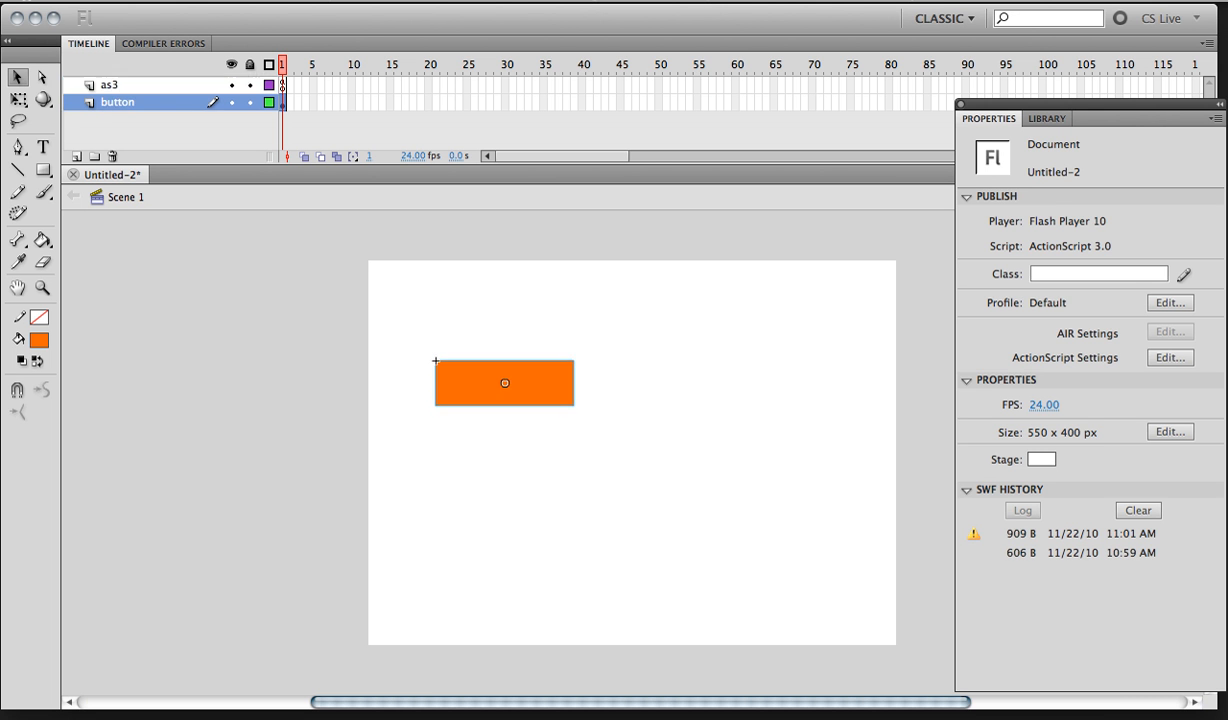
Step: Edit orangeBtn in place, name its layer button colors and insert colour-state keyframes
double_click(504, 382)
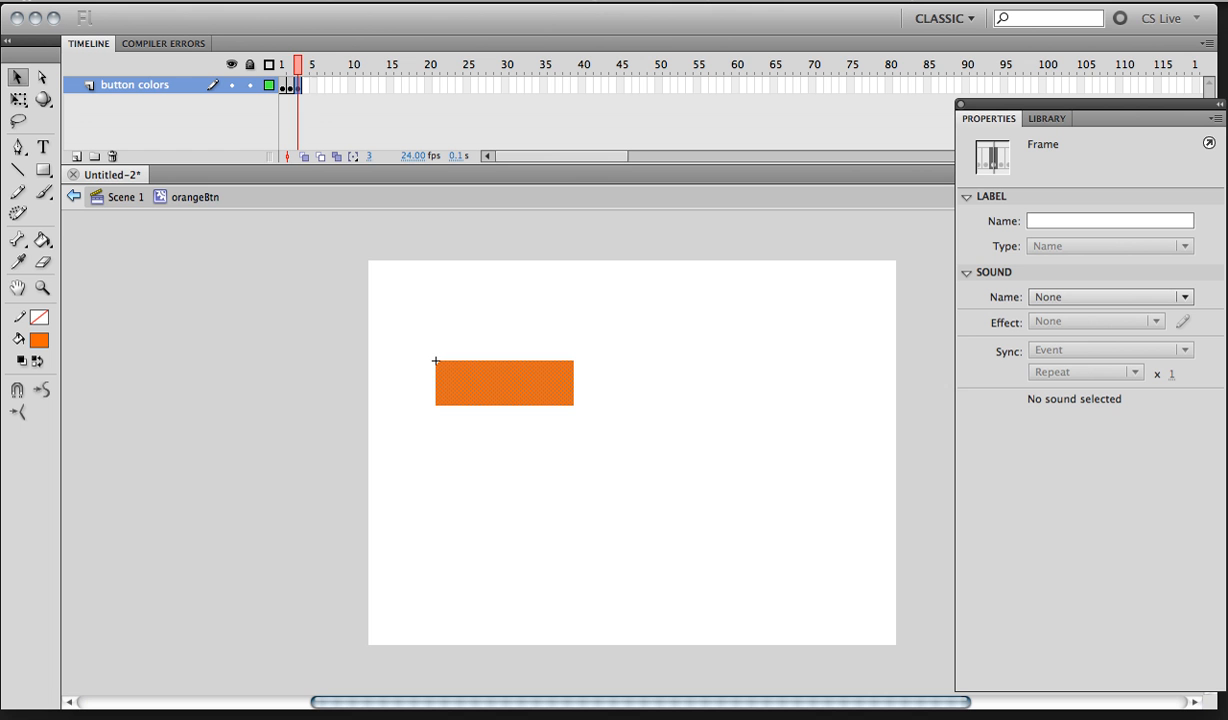
left_click(311, 64)
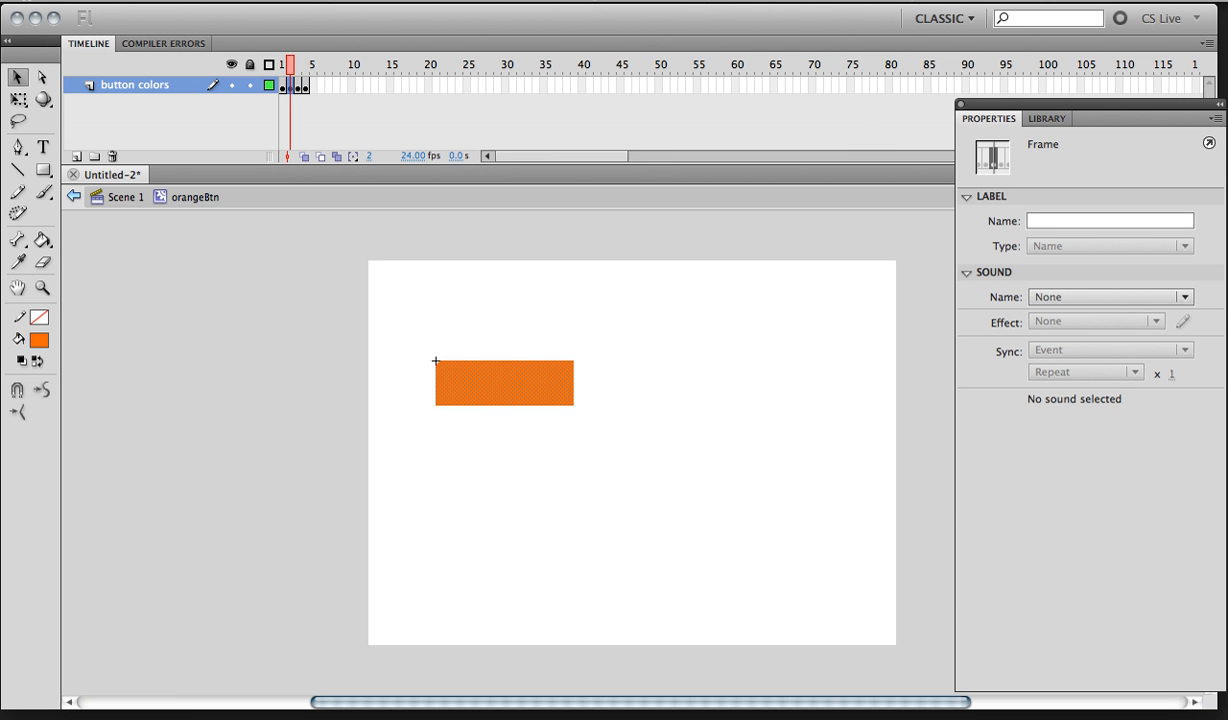
Step: Recolour the rectangle red-orange on the third keyframe, leaving the fourth keyframe orange
left_click(39, 340)
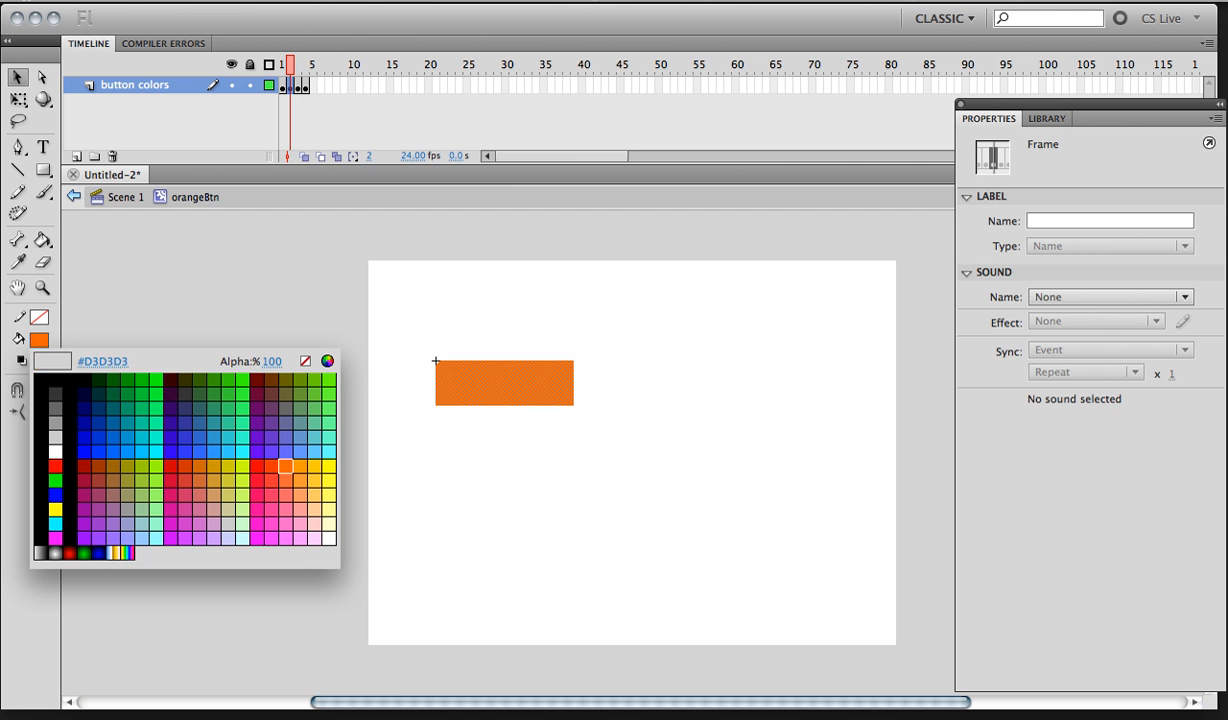
left_click(285, 467)
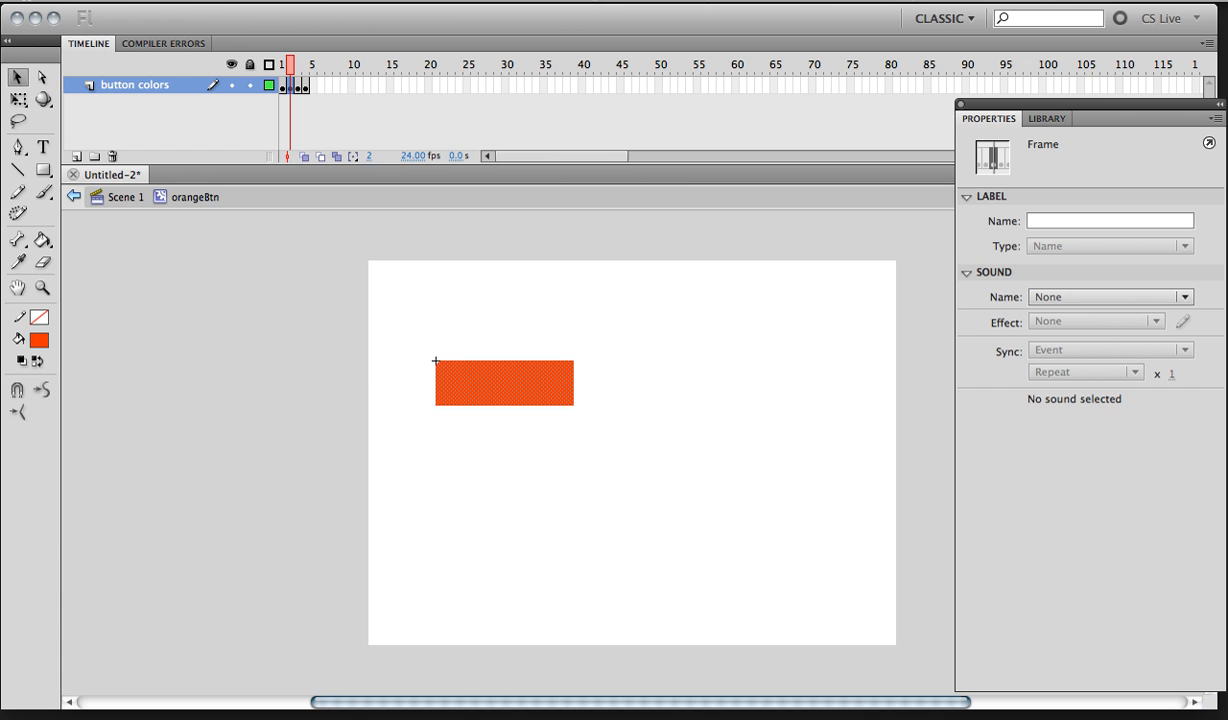
mouse_move(40, 340)
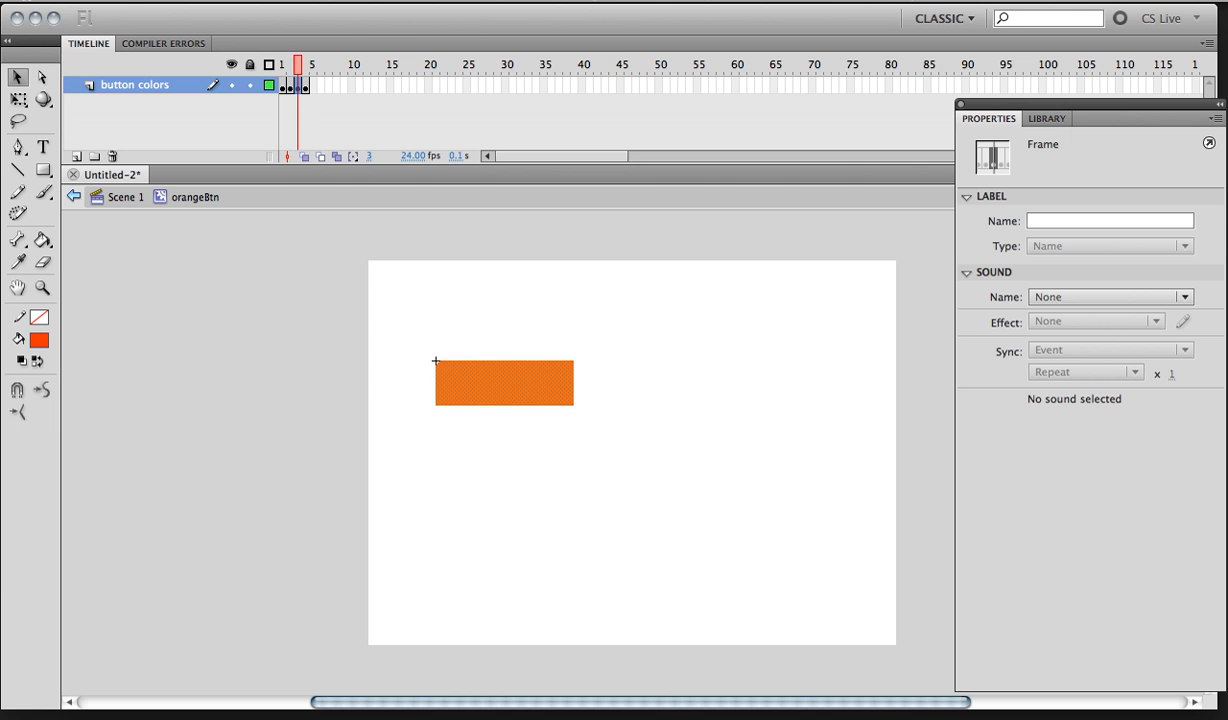
left_click(40, 340)
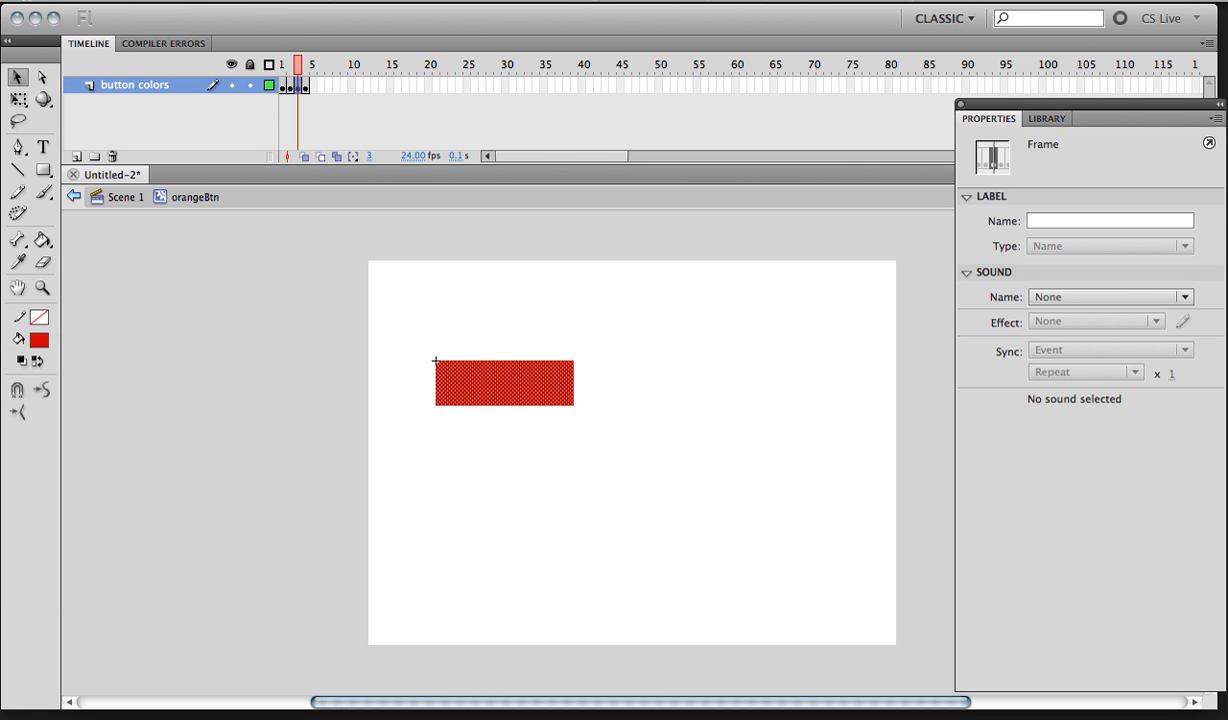
mouse_move(39, 340)
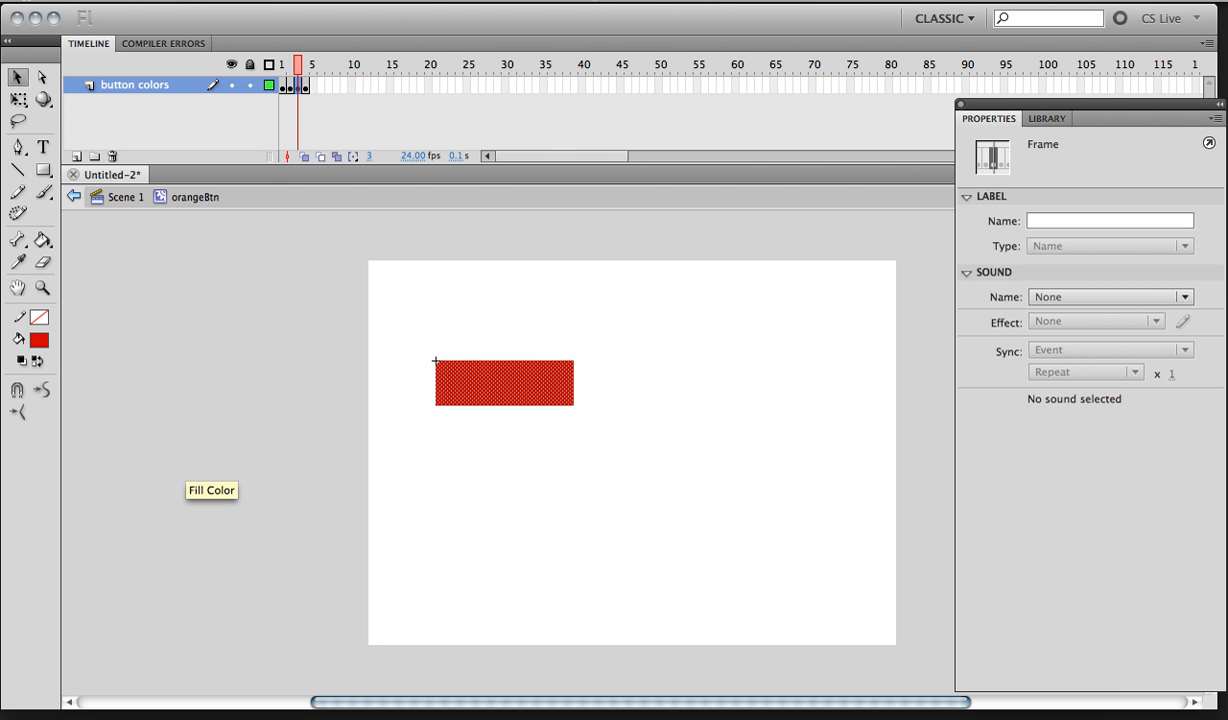
left_click(503, 382)
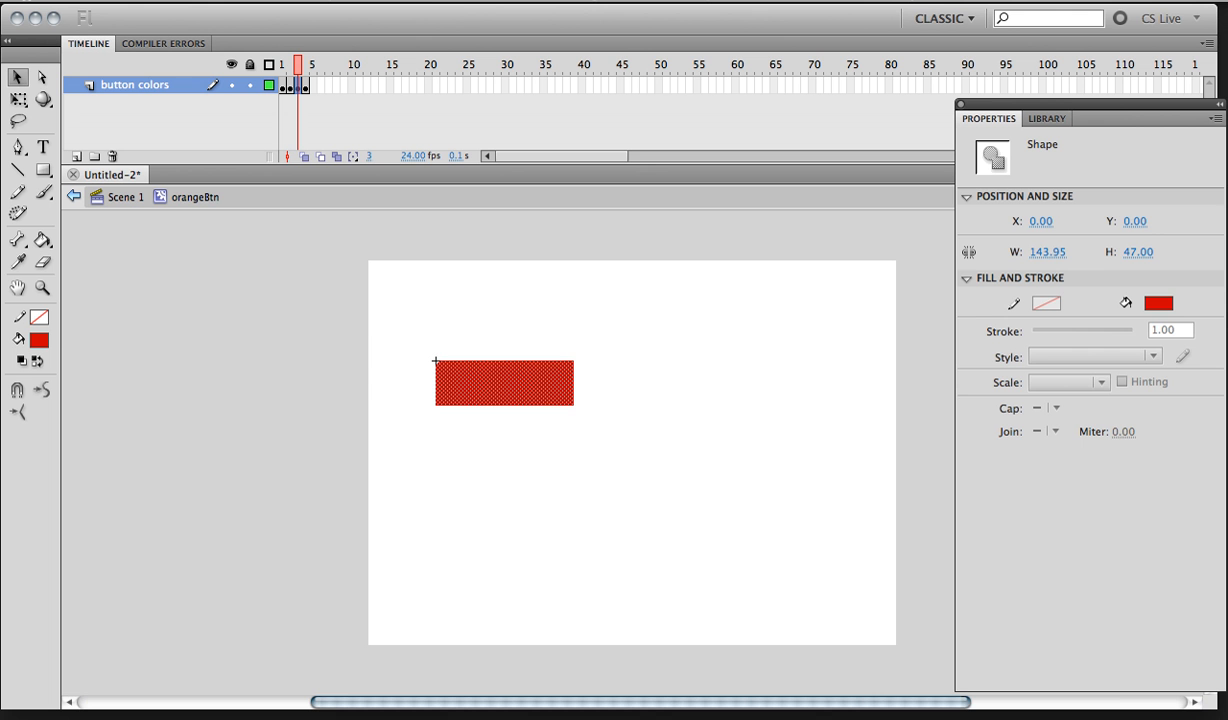
left_click(504, 383)
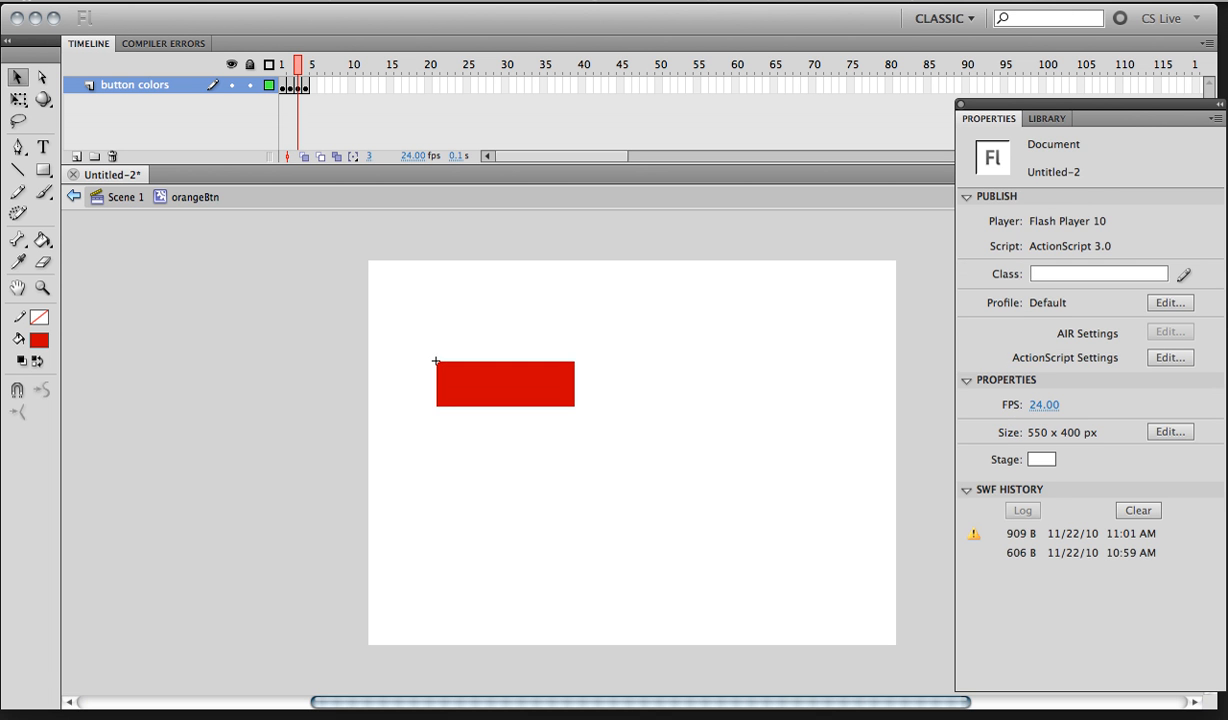
left_click(505, 383)
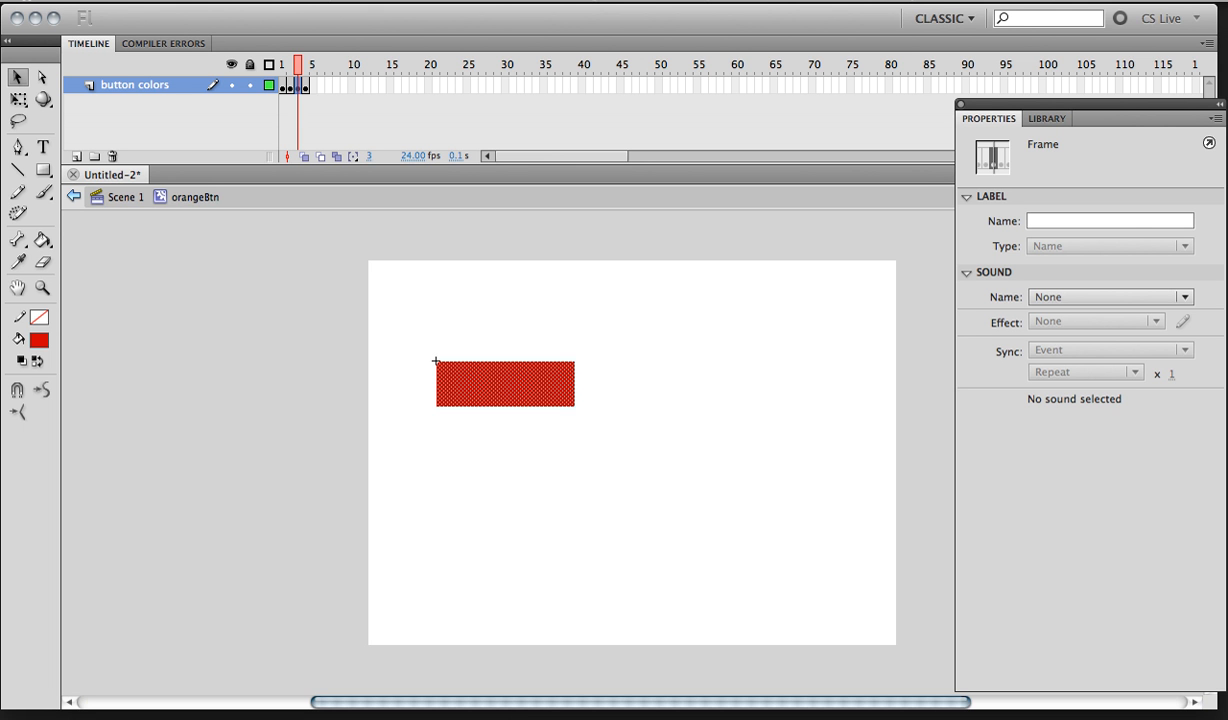
left_click(311, 64)
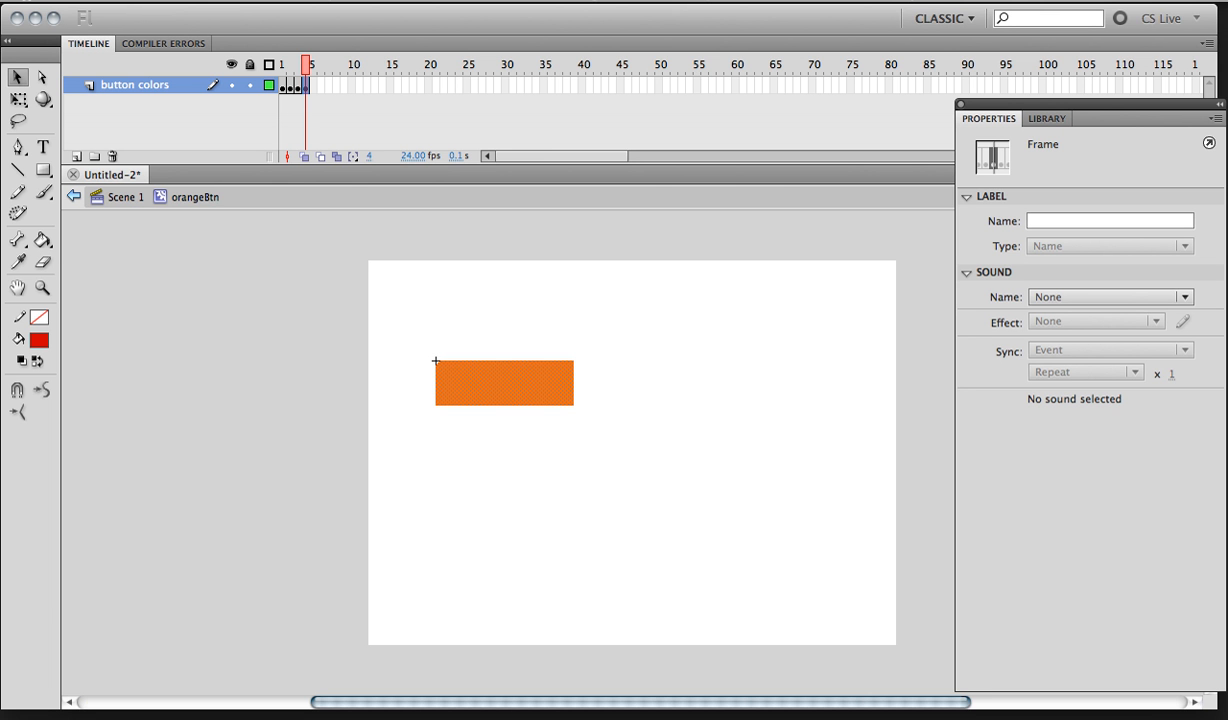
mouse_move(76, 156)
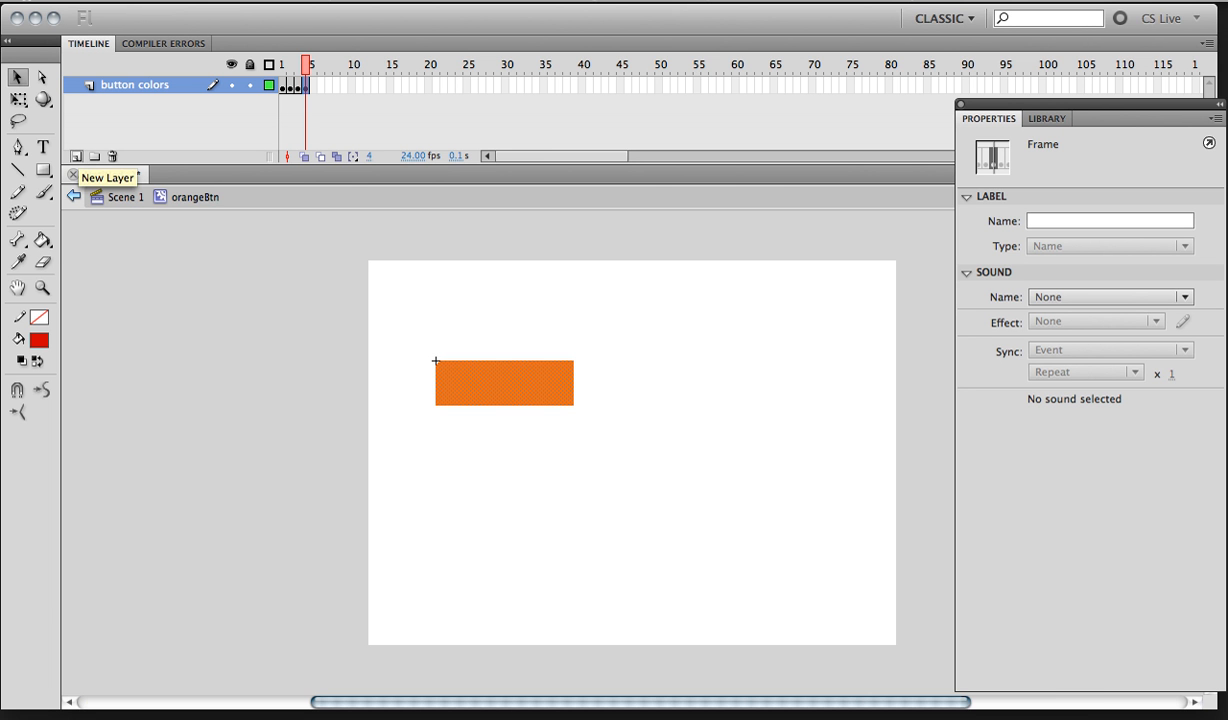
Step: Add a new layer named labels above the button colors layer
left_click(77, 156)
type("labe")
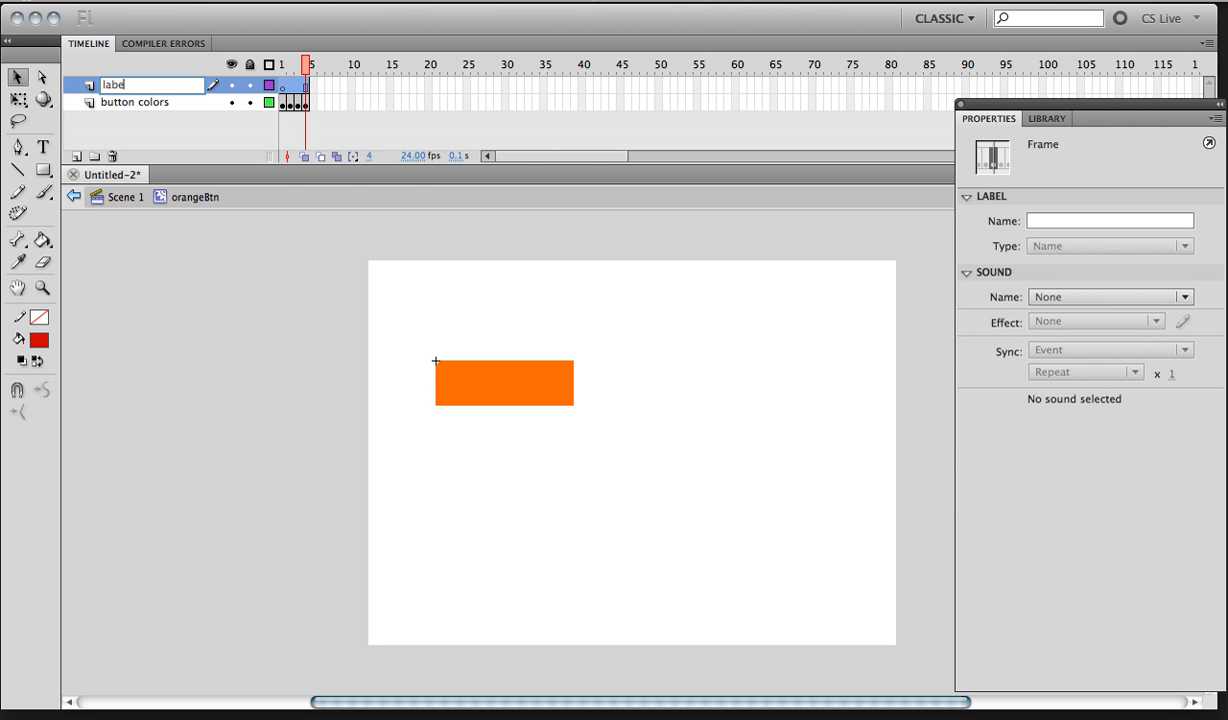
type("s")
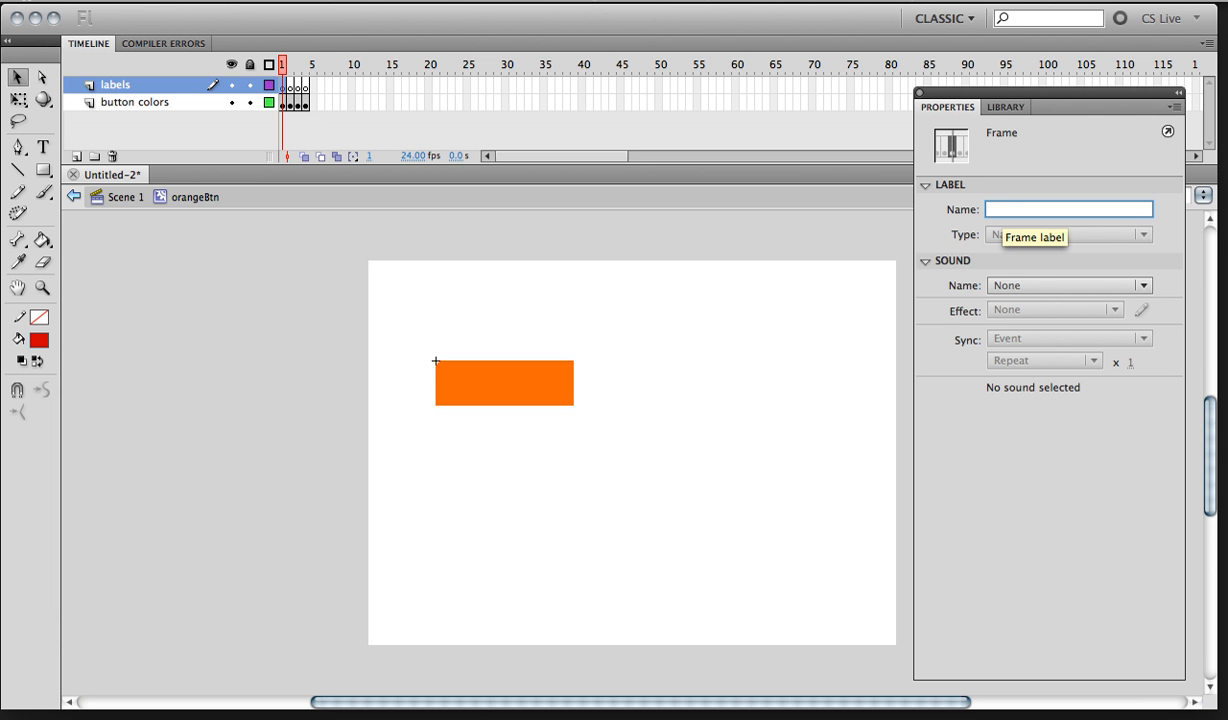
Step: Label frames 1–3 of the labels layer _up, _over and _down
type("_up")
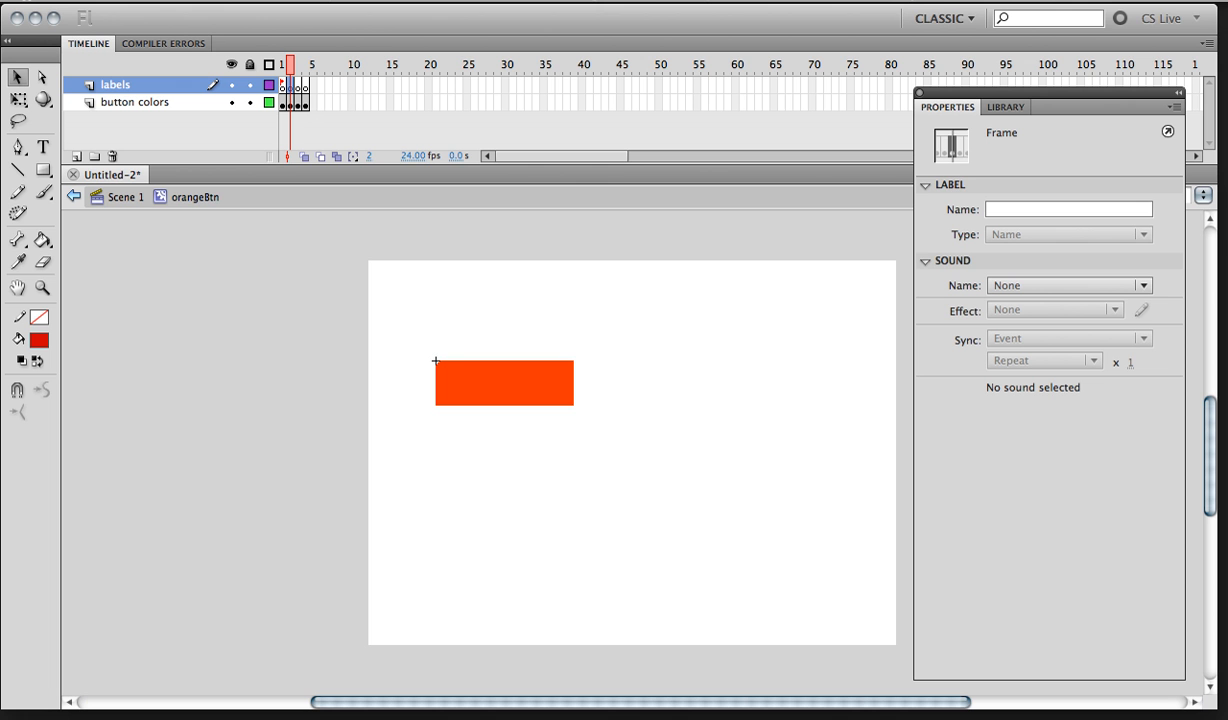
left_click(1068, 209)
type("_o")
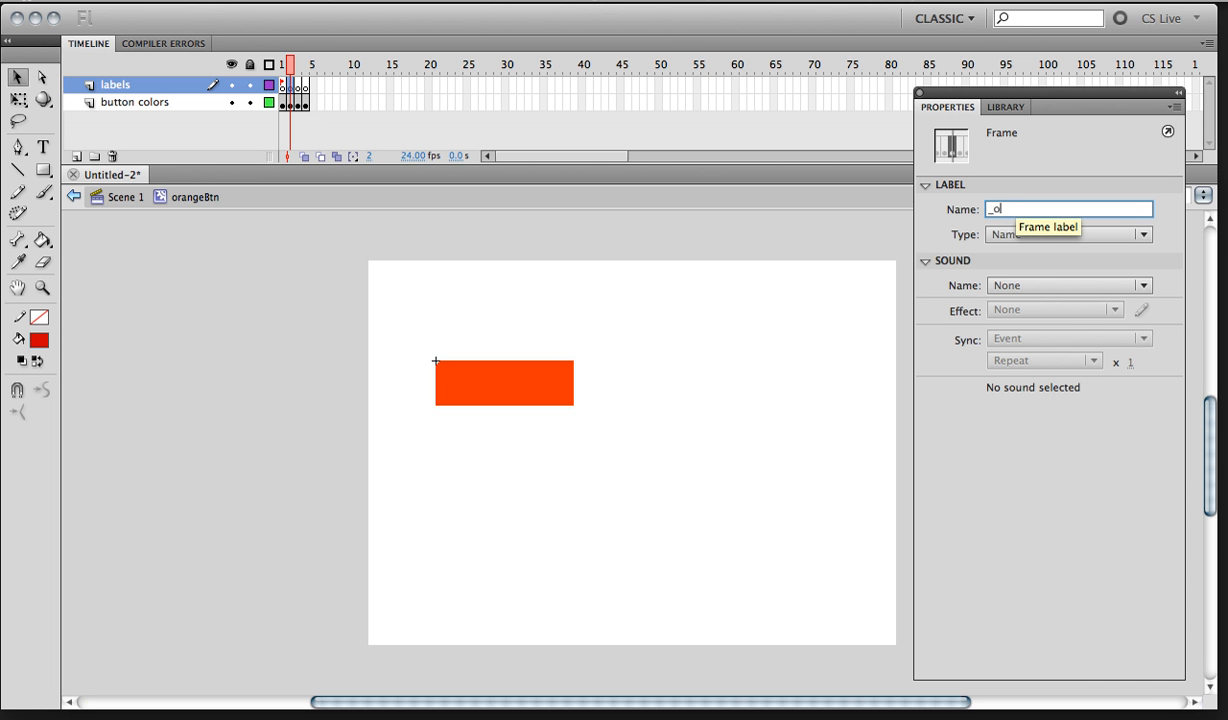
type("ver")
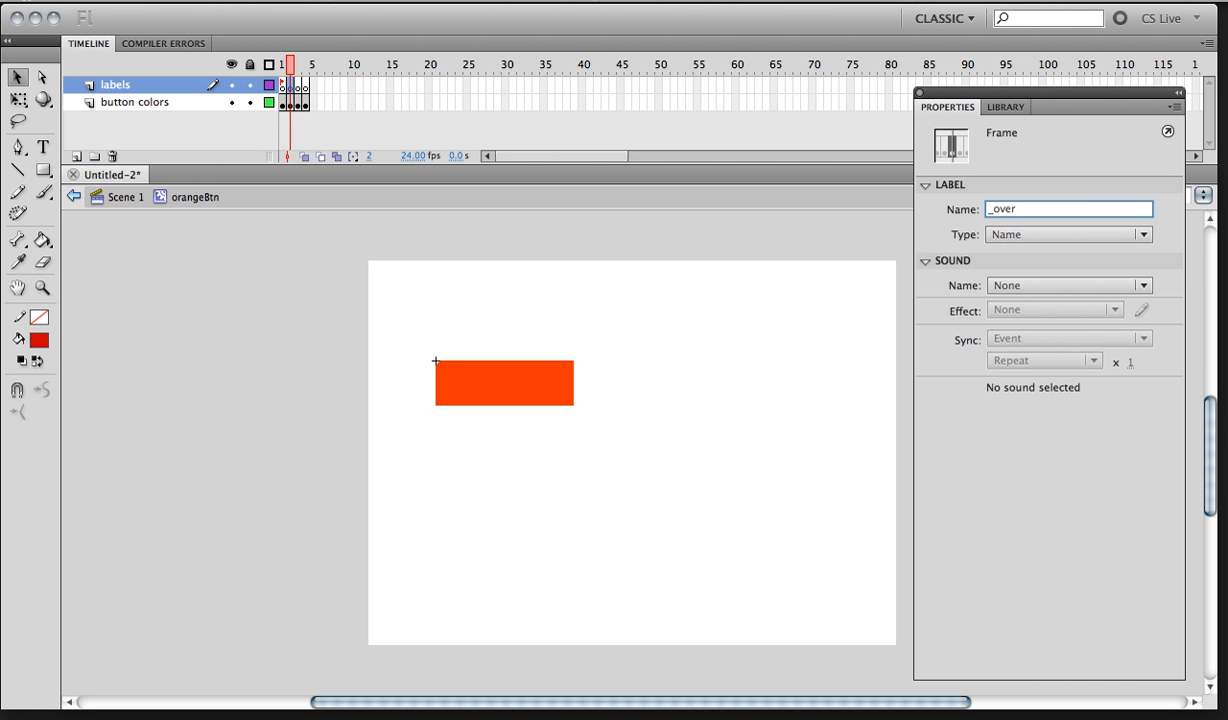
left_click(297, 64)
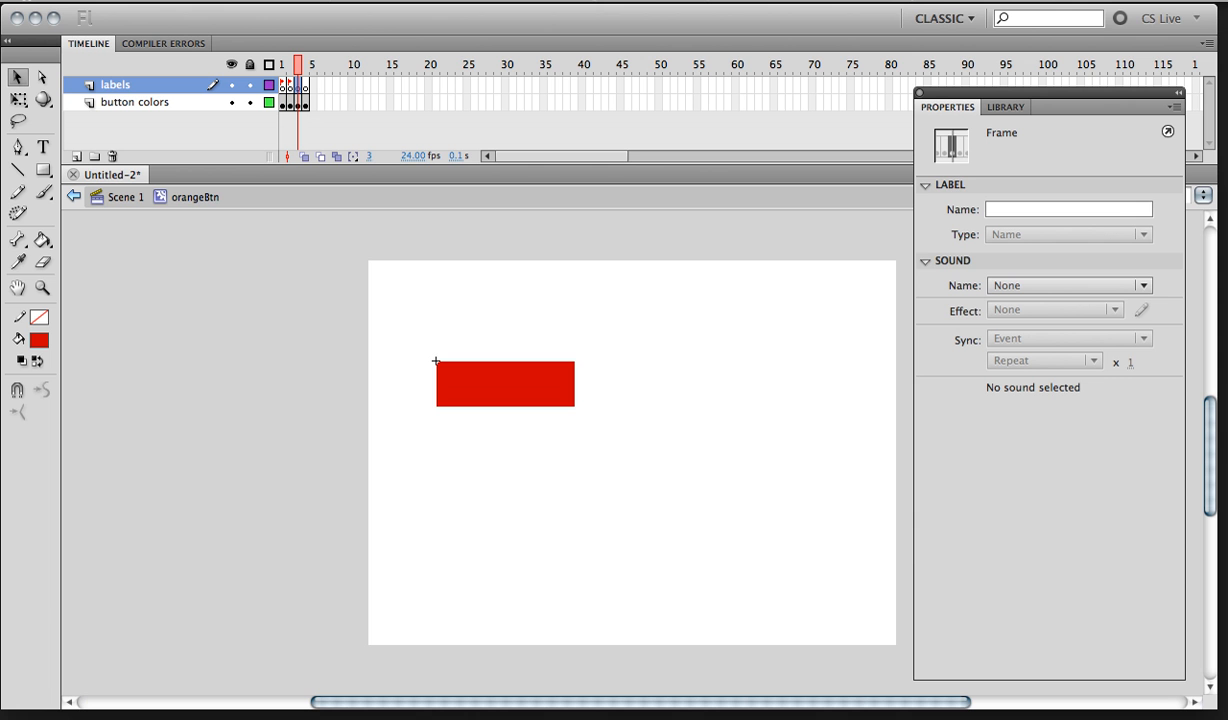
left_click(1068, 209)
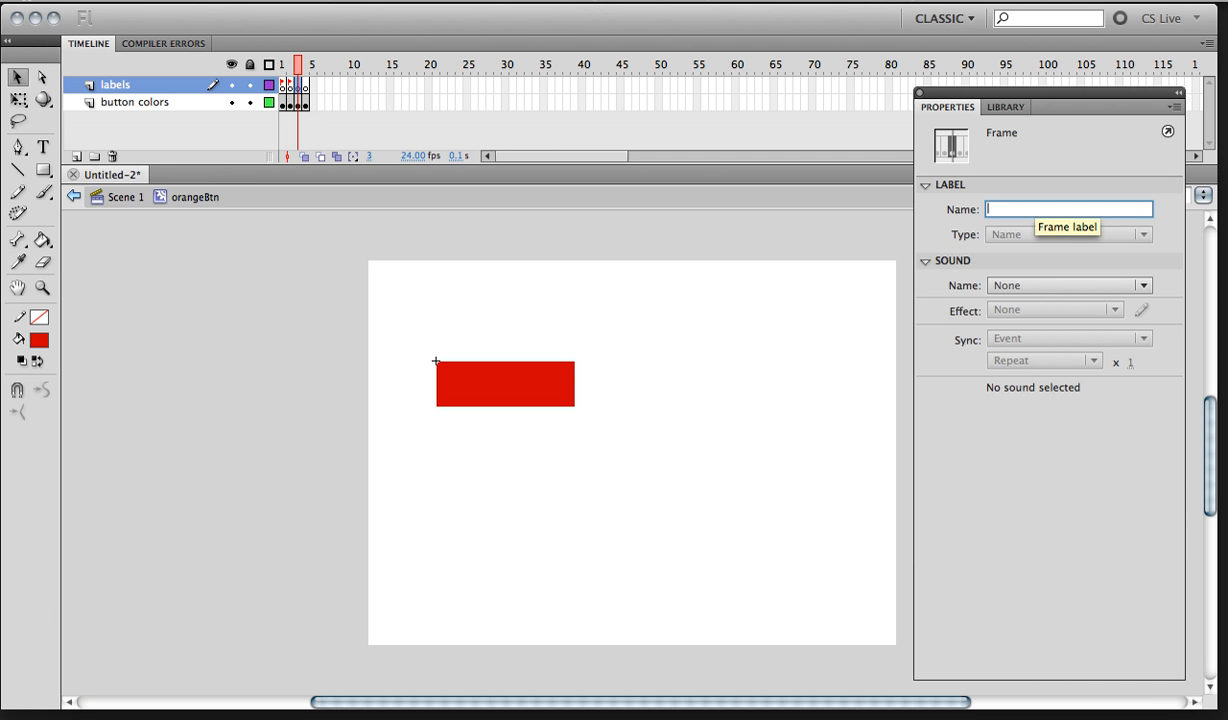
type("_do")
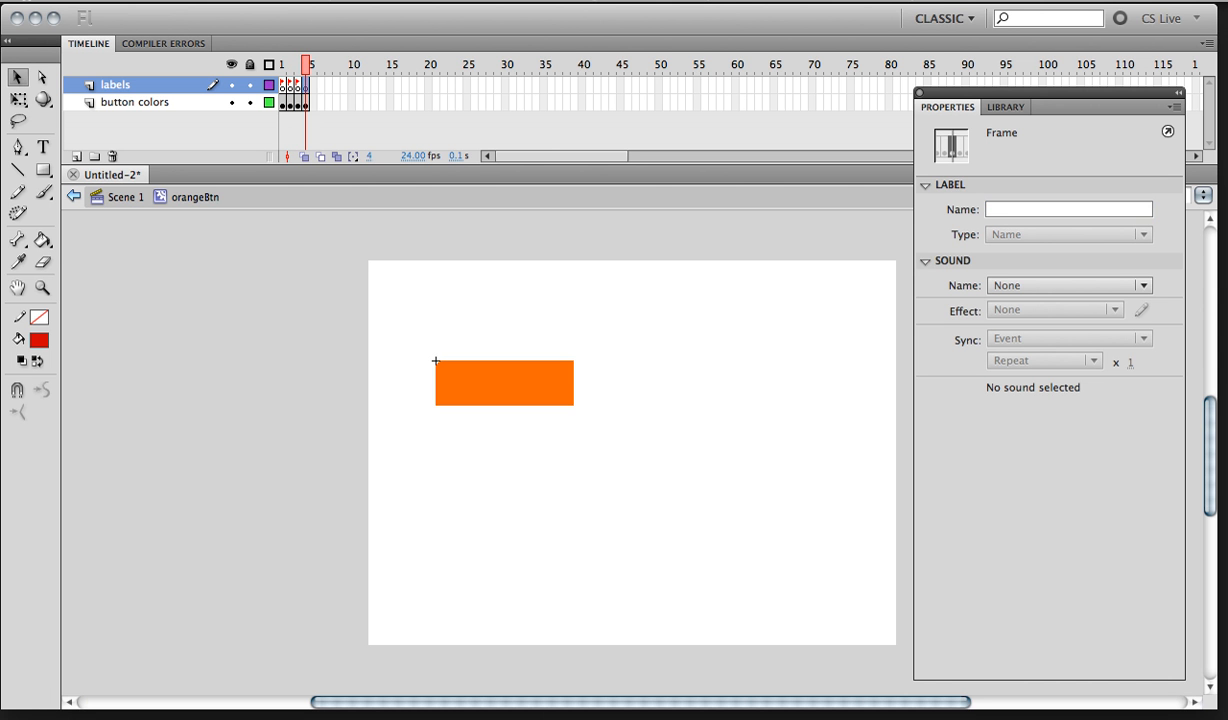
Step: Label frame 4 _hit and start a text box on the stage
left_click(42, 147)
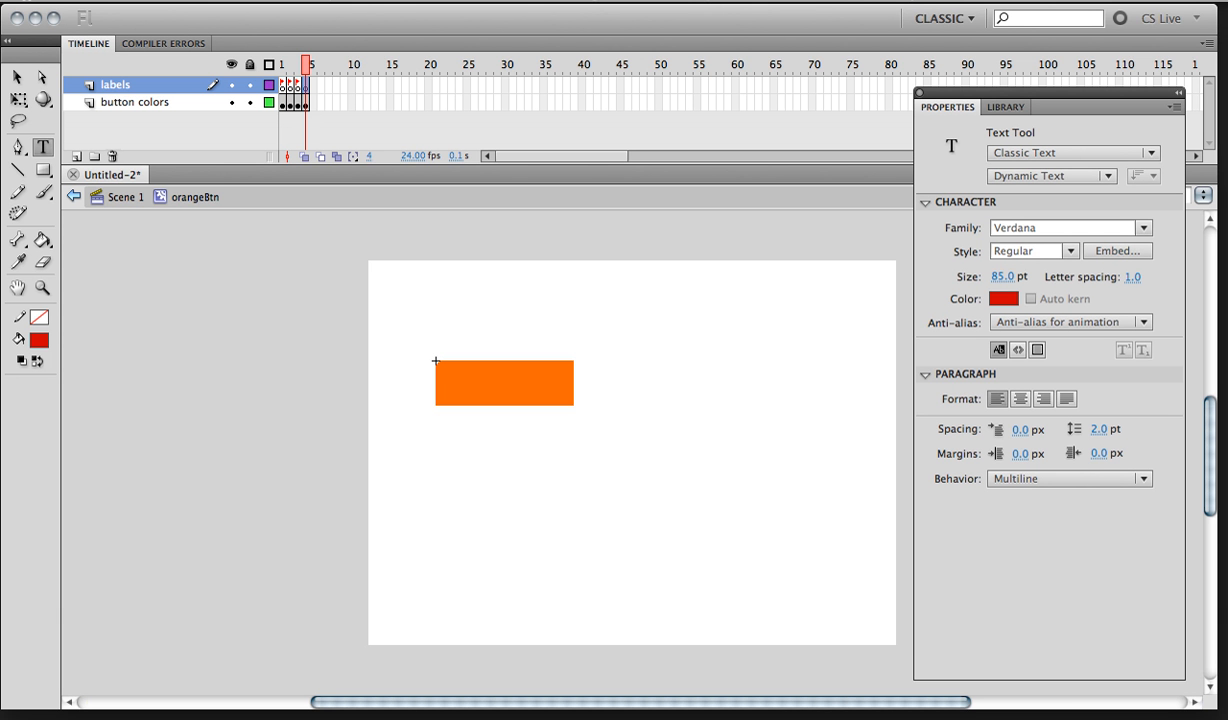
left_click(304, 84)
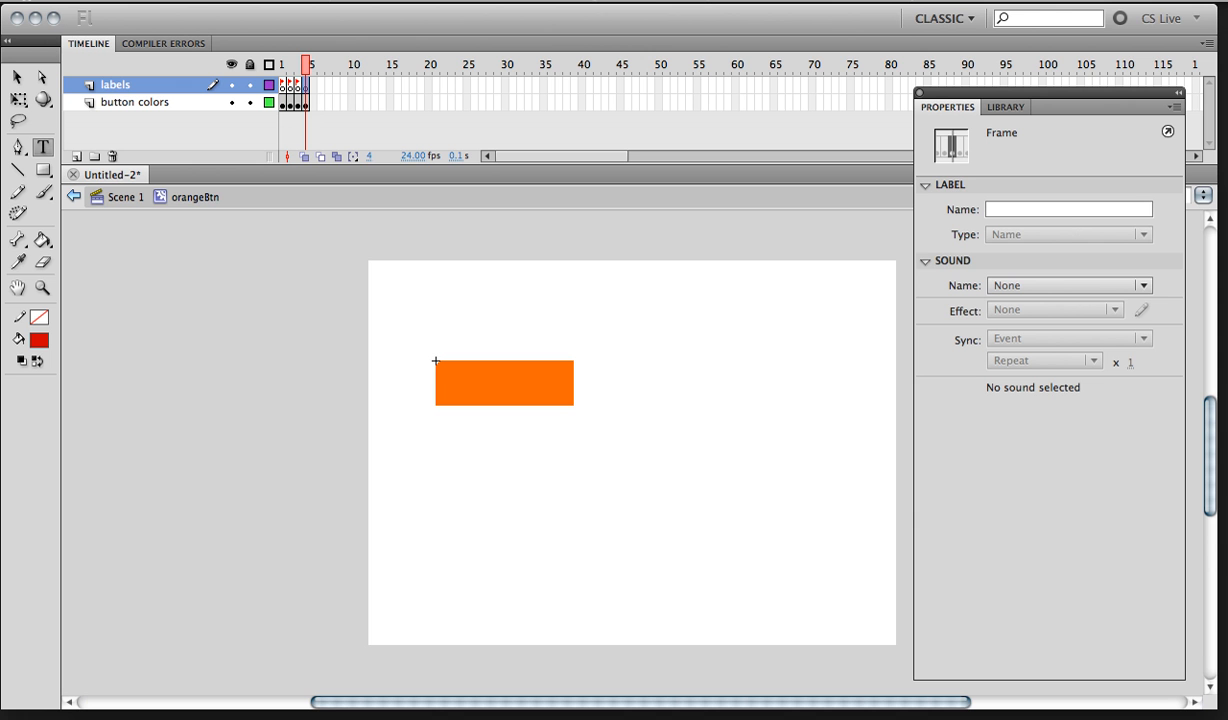
left_click(1068, 209)
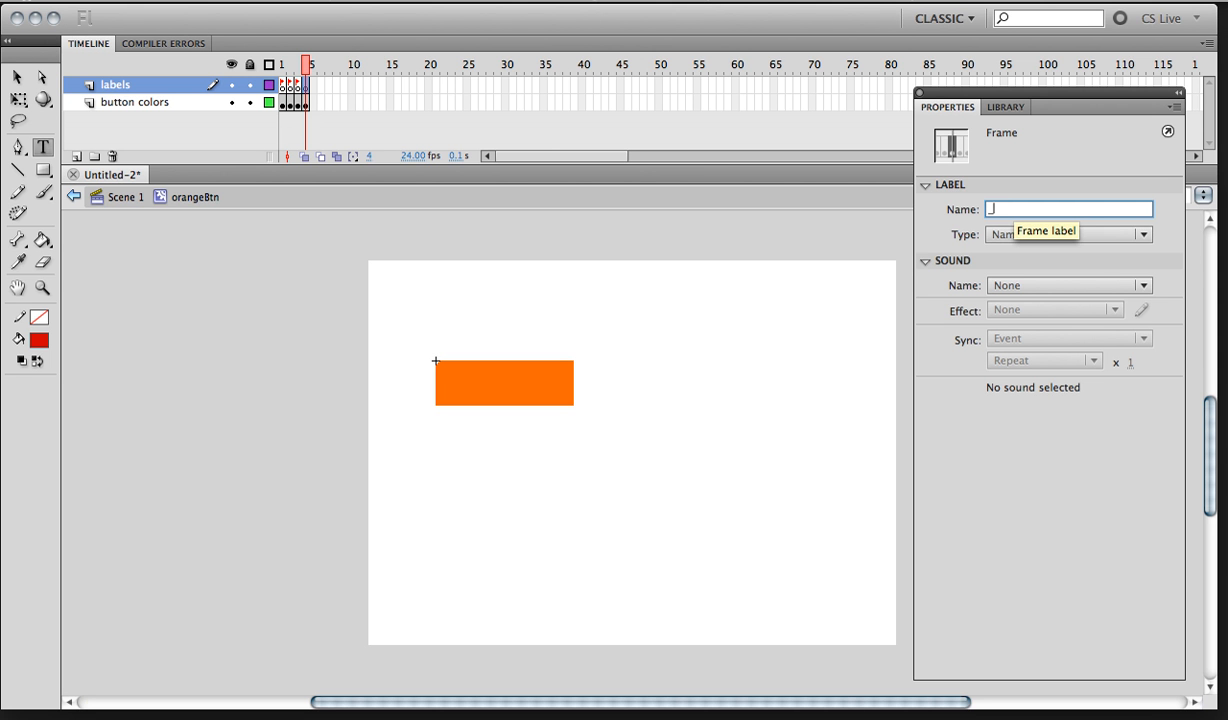
type("_hit")
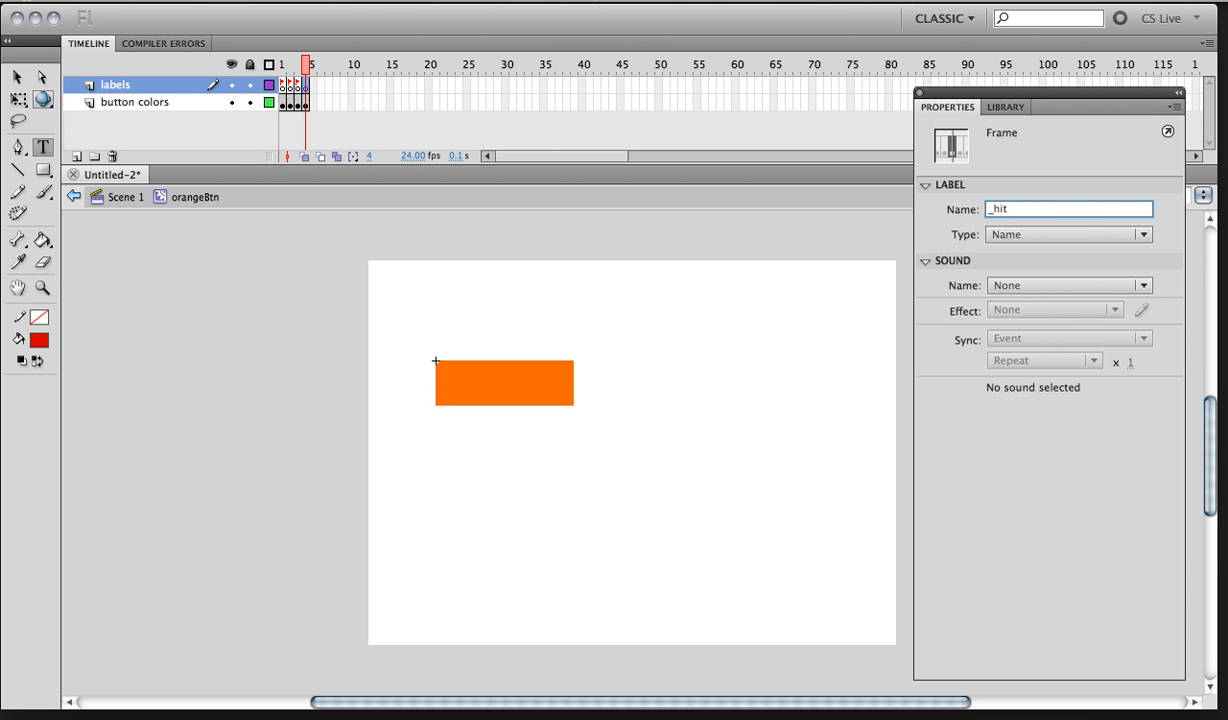
left_click(42, 147)
type("_")
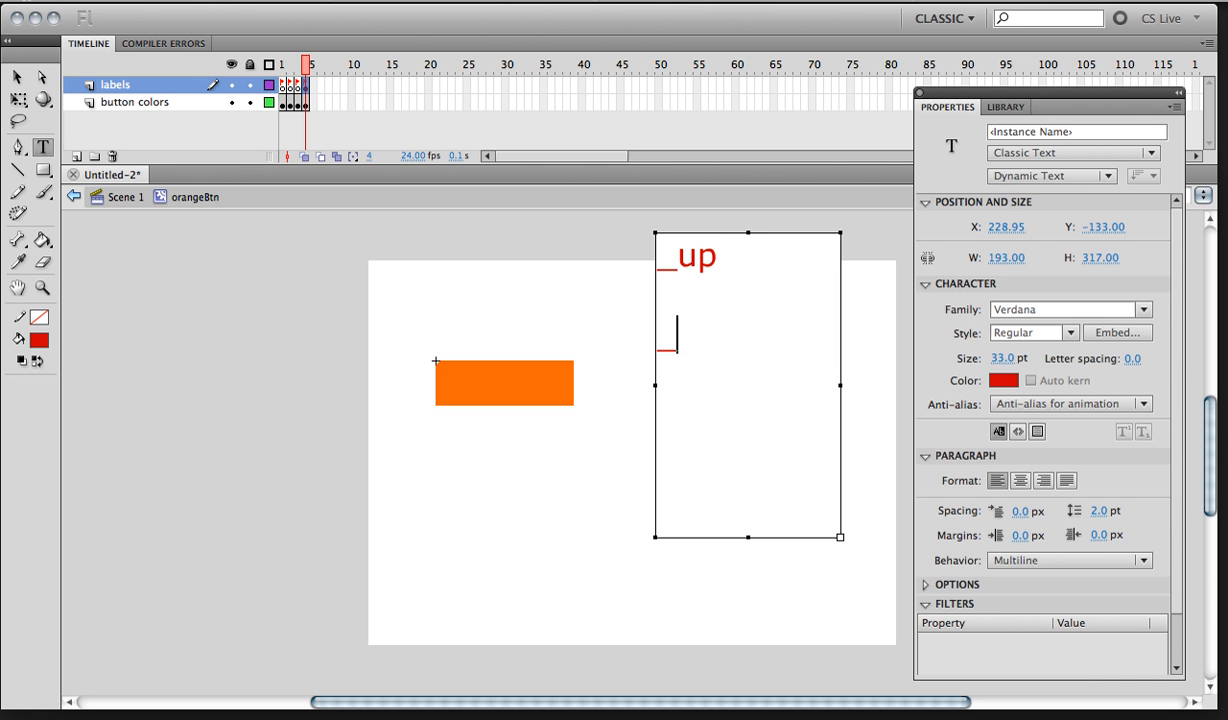
Step: Note the label names over, down, hit in a temporary text box and finish editing it
type("over")
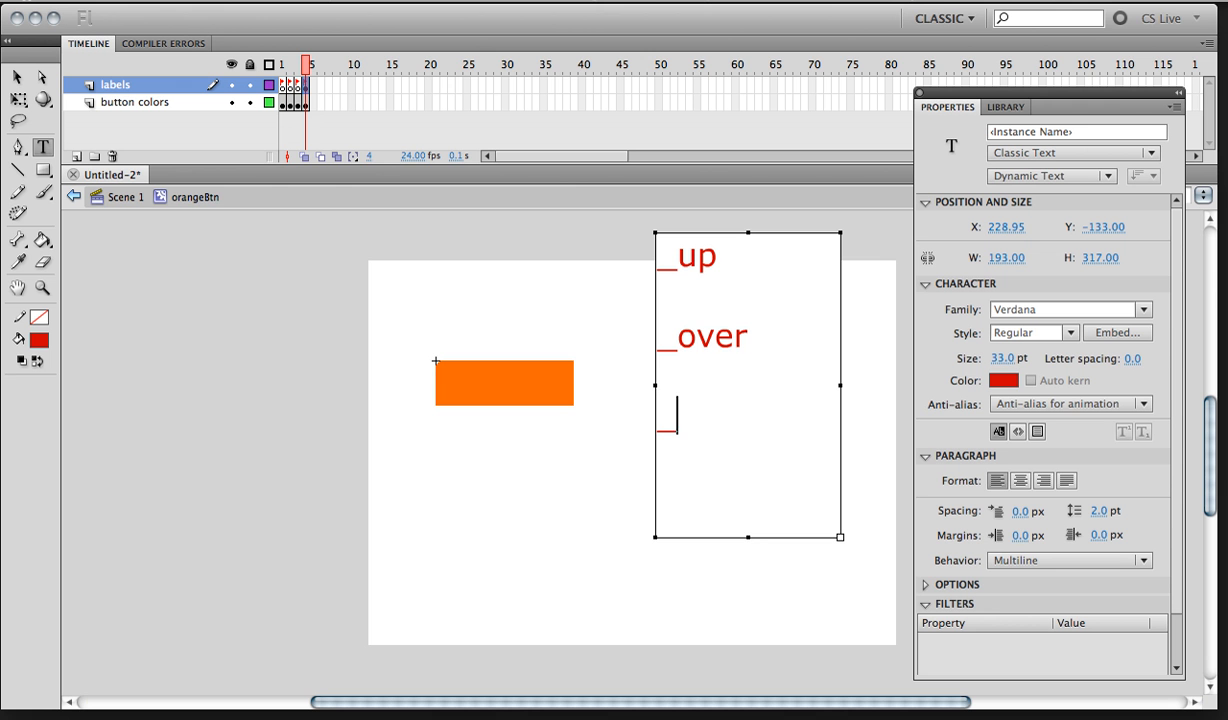
type("down")
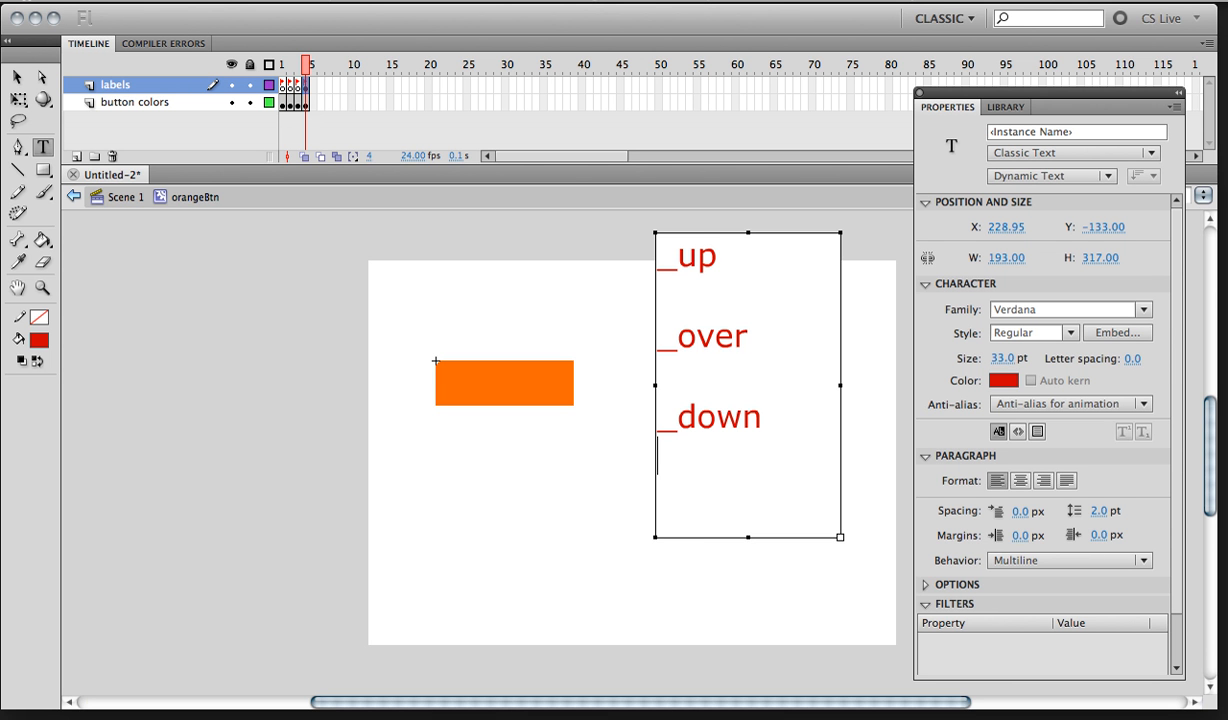
type("hit")
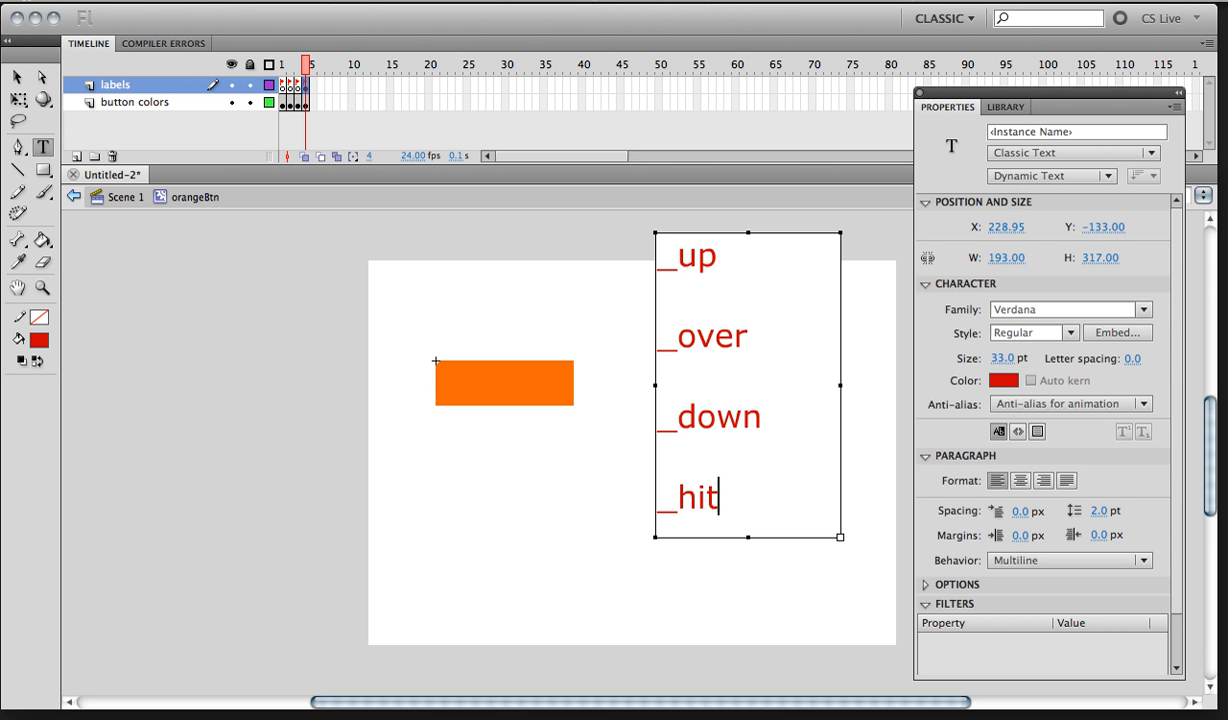
left_click(17, 77)
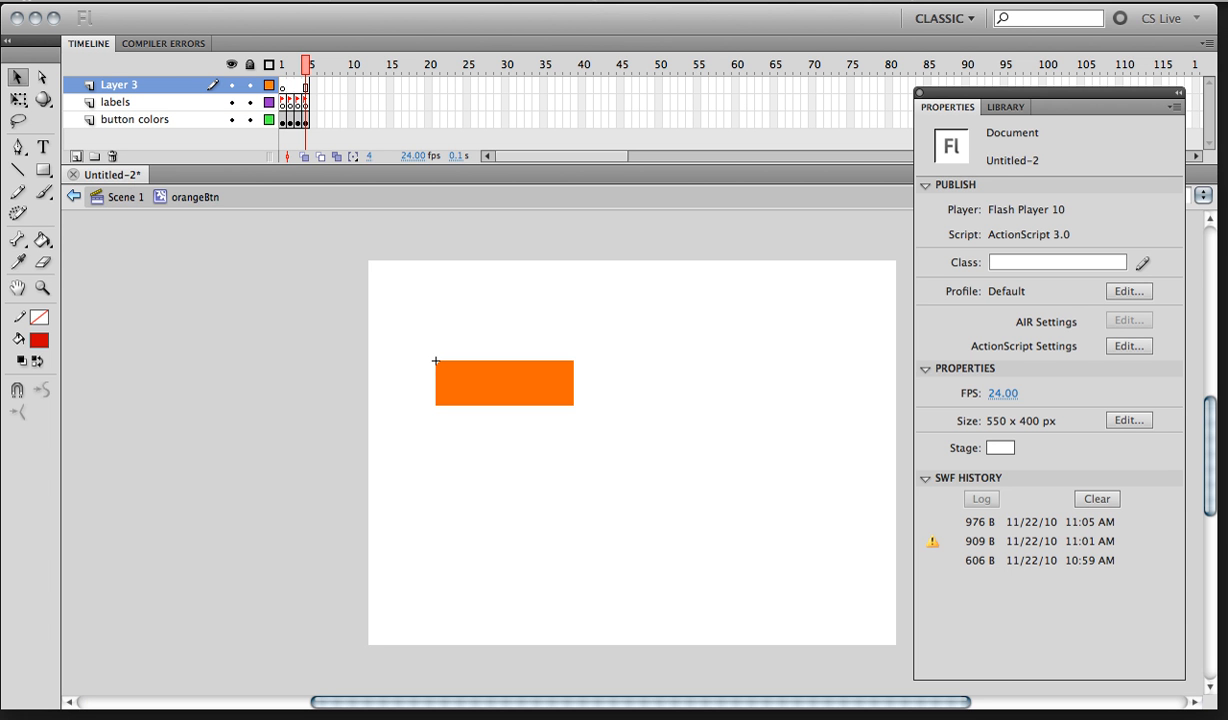
Step: Rename Layer 3 to 'stop' and select its first frame for scripting
left_click(290, 85)
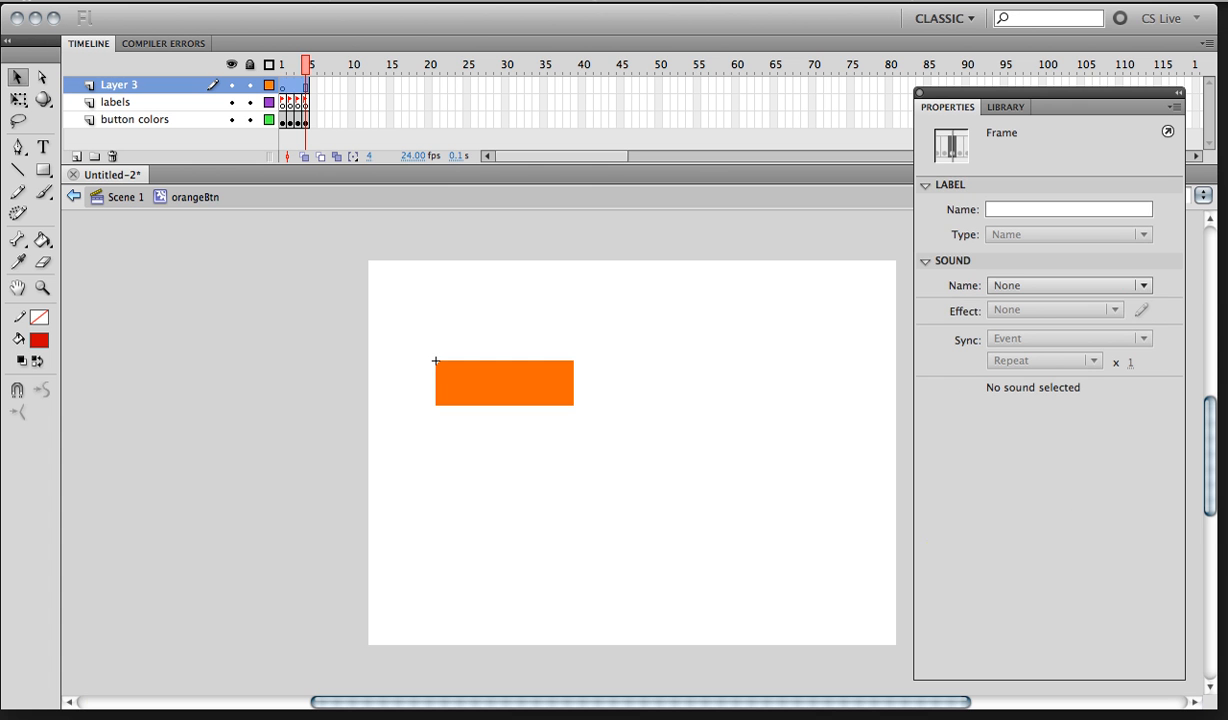
type("stop")
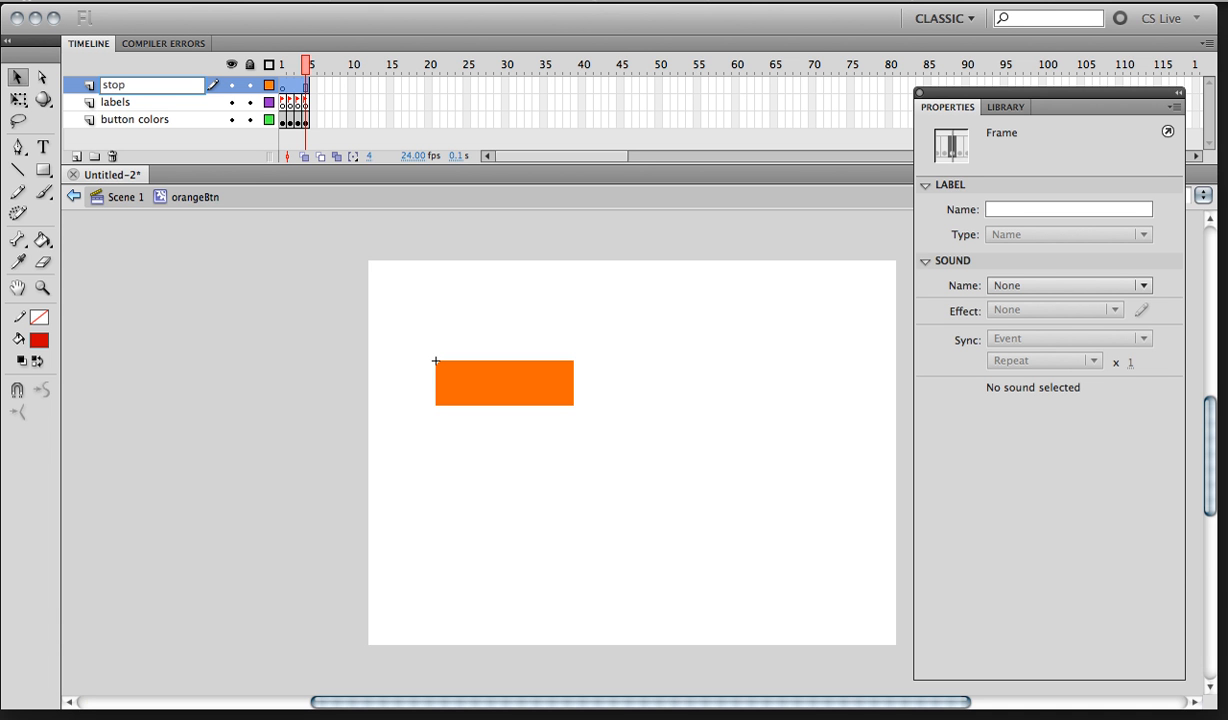
left_click(283, 64)
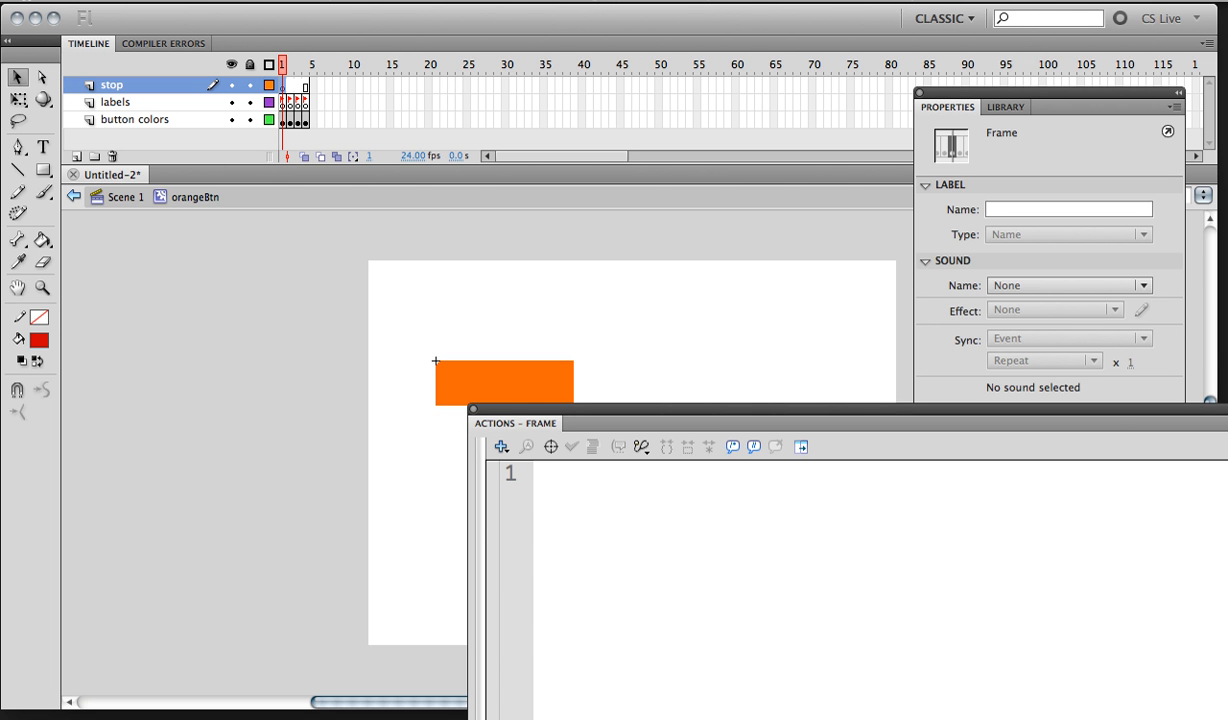
Step: Write stop(); as the script on line 1 of the stop layer's first frame
type("stop")
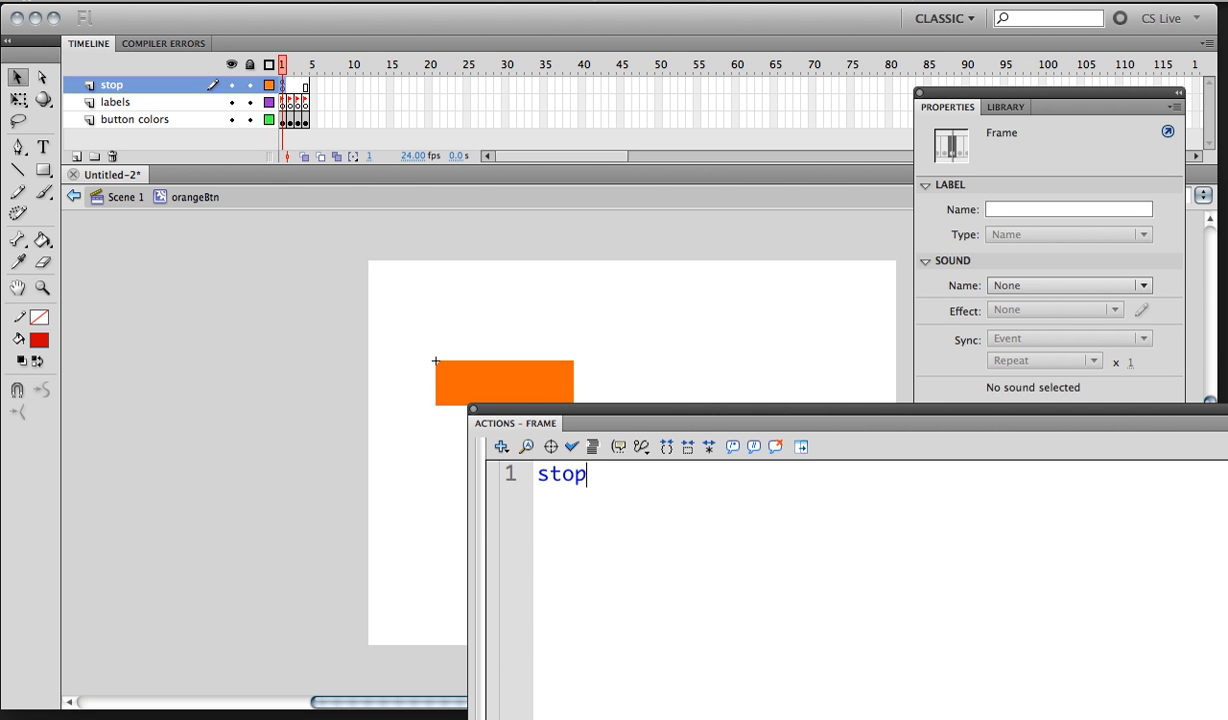
type("()")
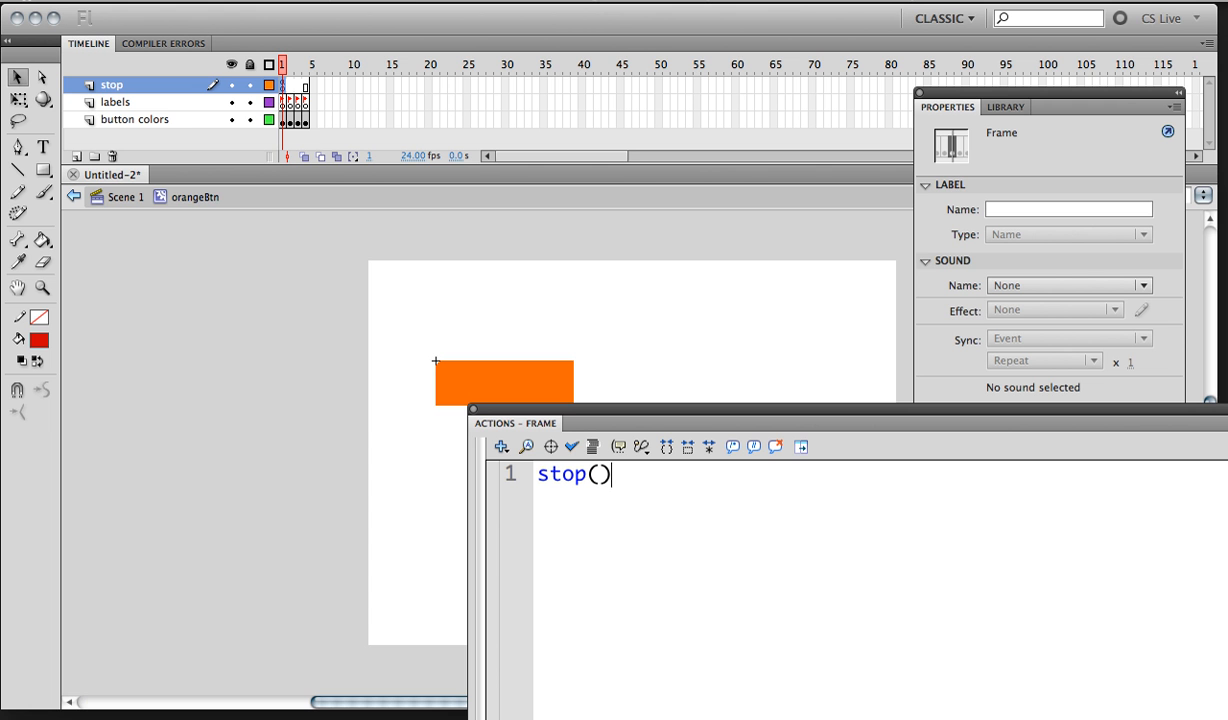
type(";")
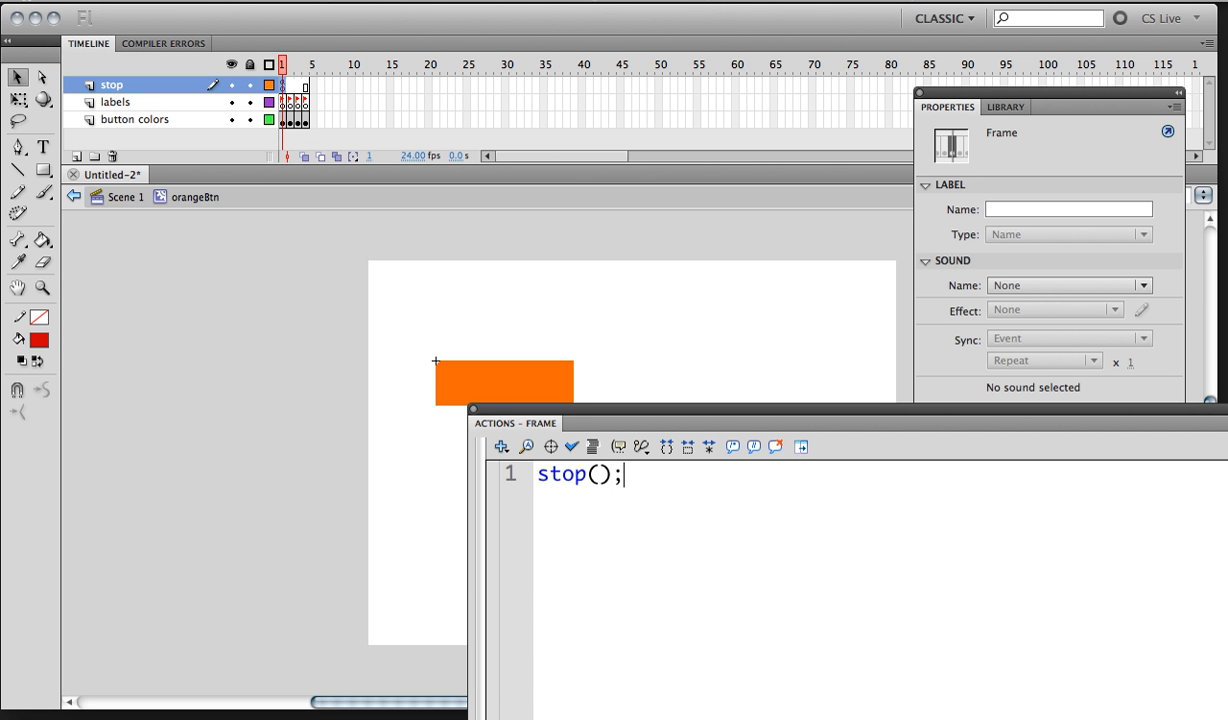